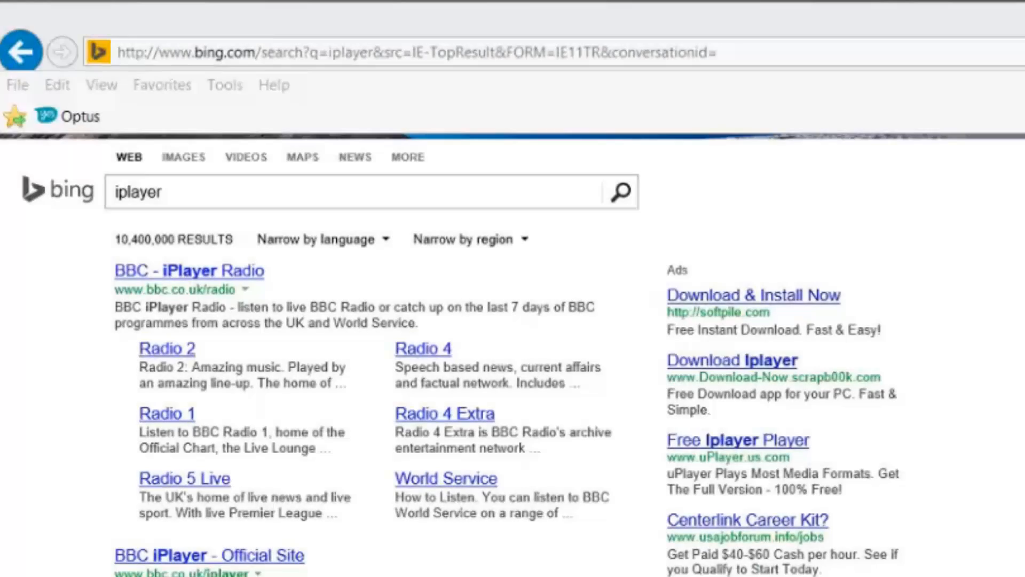
{"action": "mouse_move", "coordinate": [287, 310]}
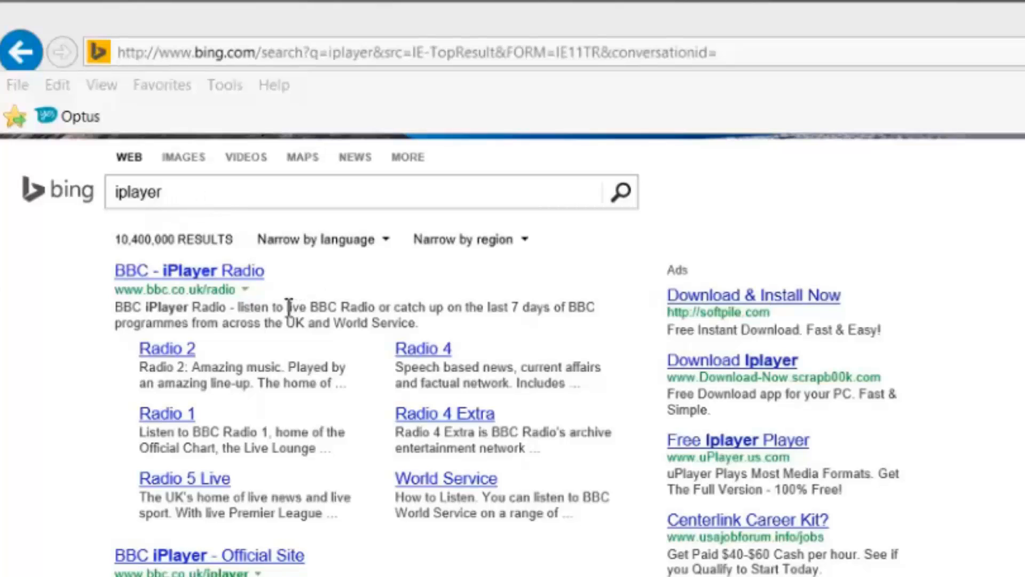
{"action": "mouse_move", "coordinate": [157, 278]}
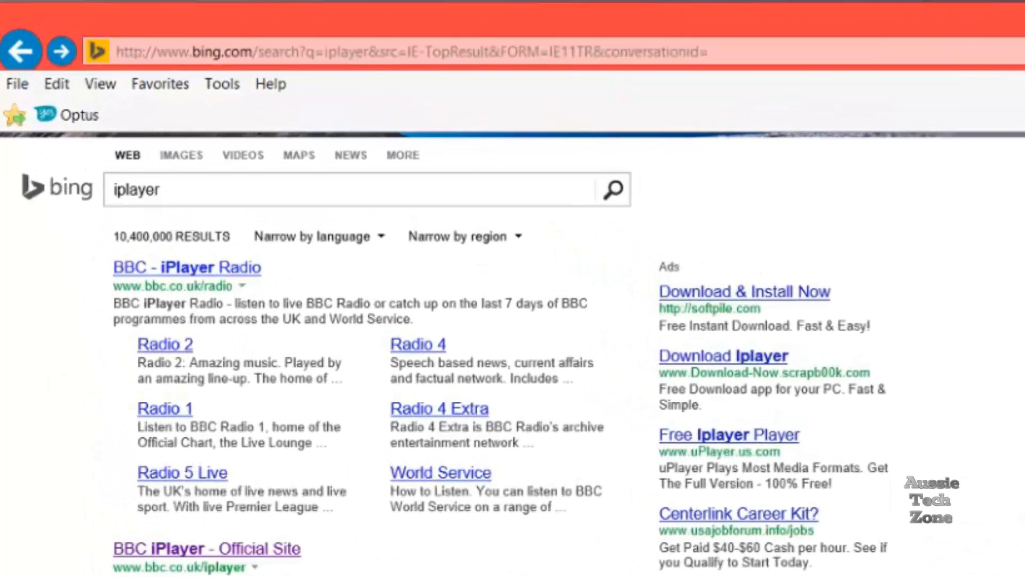
{"action": "mouse_move", "coordinate": [160, 459]}
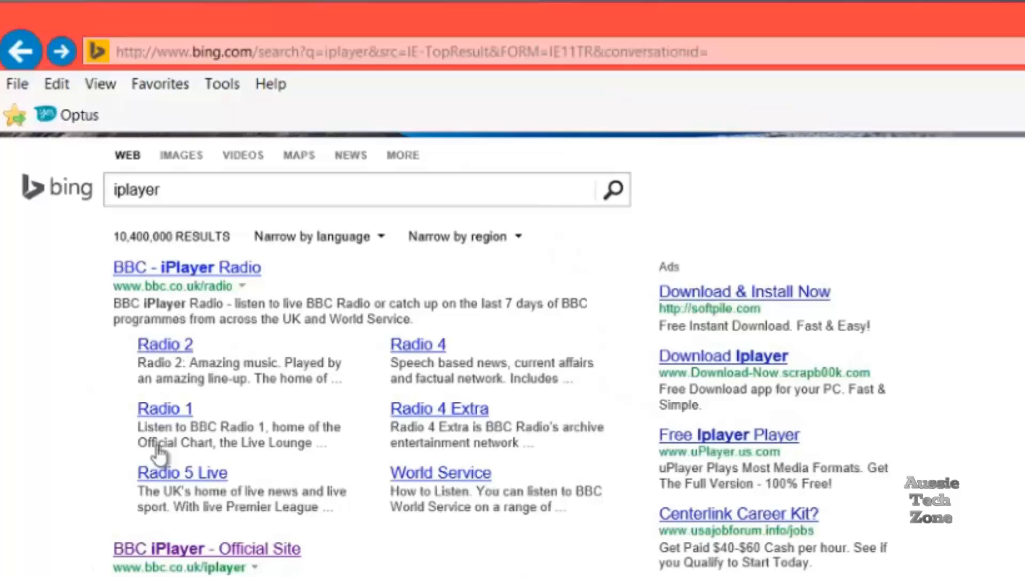
{"action": "mouse_move", "coordinate": [162, 276]}
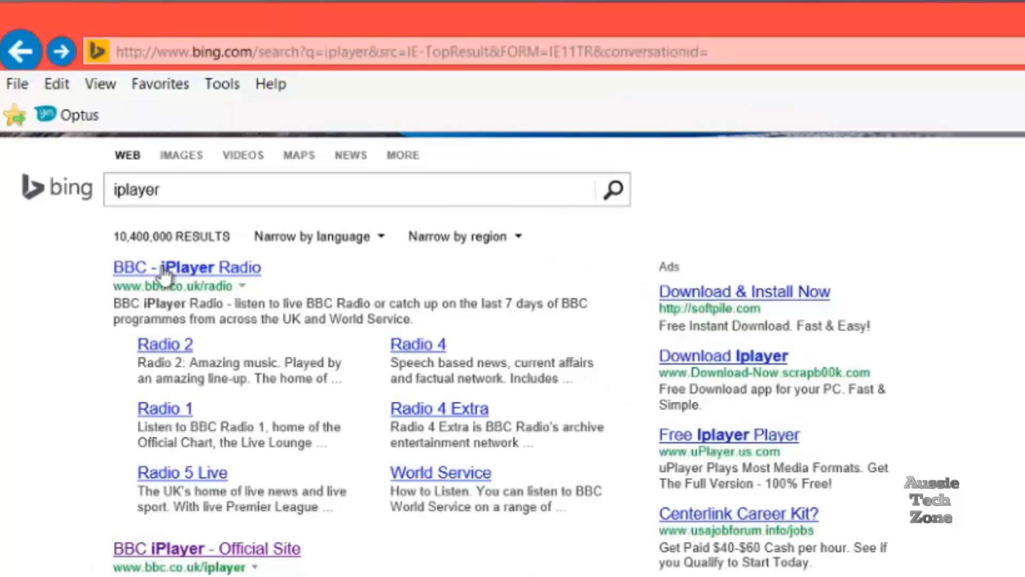
- Open the 'BBC - iPlayer Radio' link from the Bing iplayer results
{"action": "left_click", "coordinate": [176, 267]}
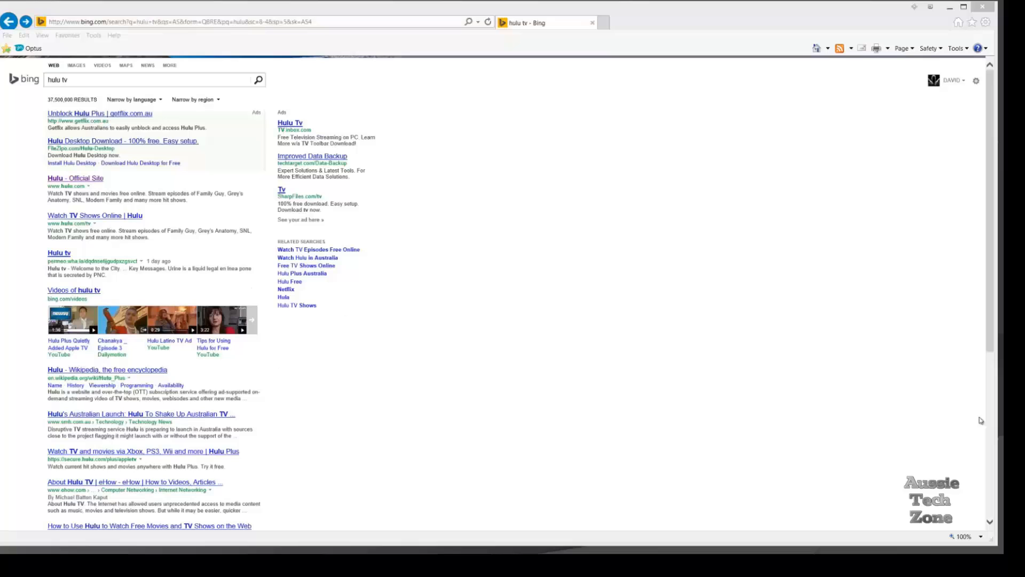
{"action": "mouse_move", "coordinate": [741, 356]}
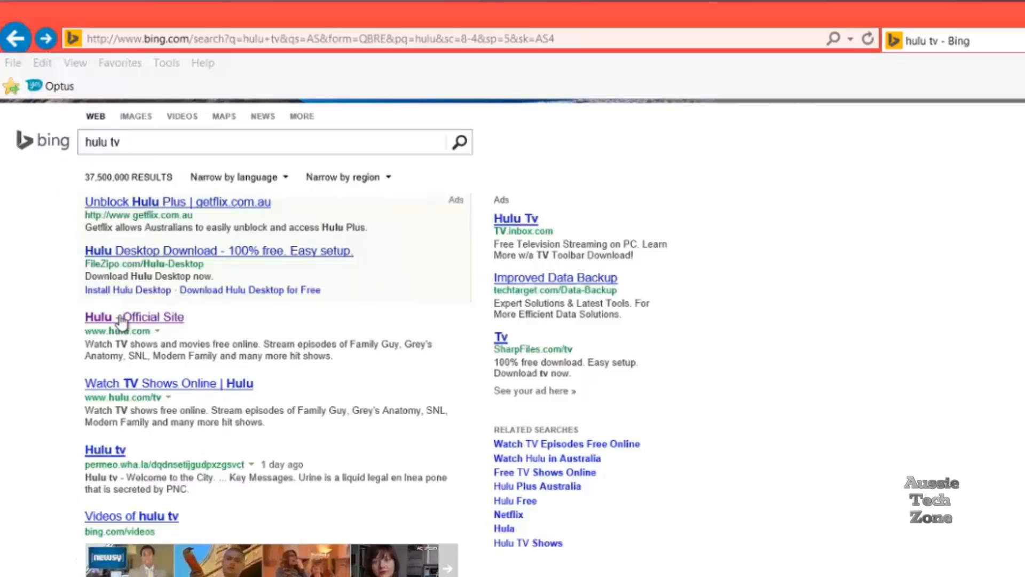
- Open the official Hulu site and choose Law & Order: SVU under Popular Shows
{"action": "left_click", "coordinate": [124, 317]}
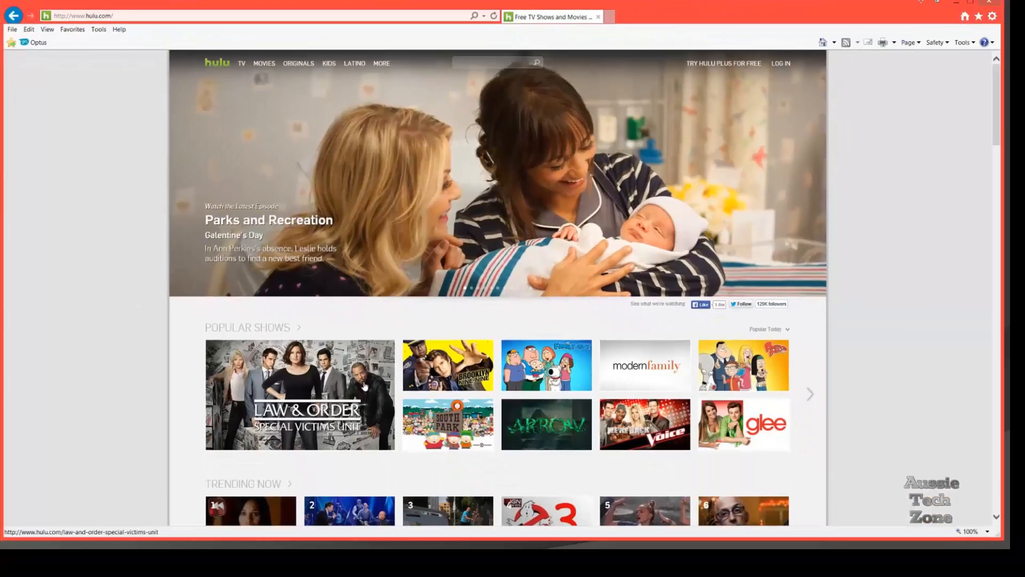
{"action": "mouse_move", "coordinate": [299, 395]}
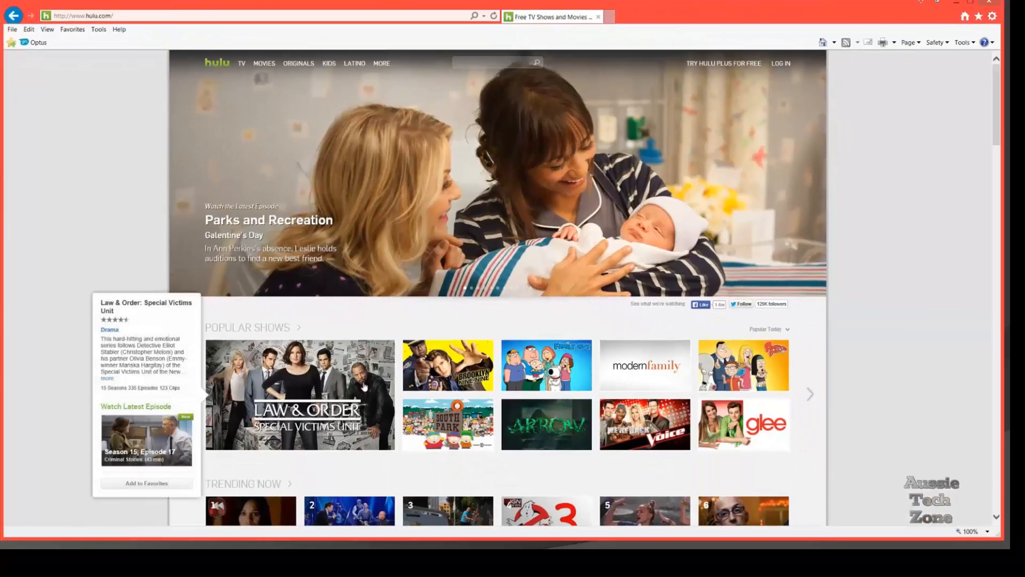
{"action": "left_click", "coordinate": [300, 395]}
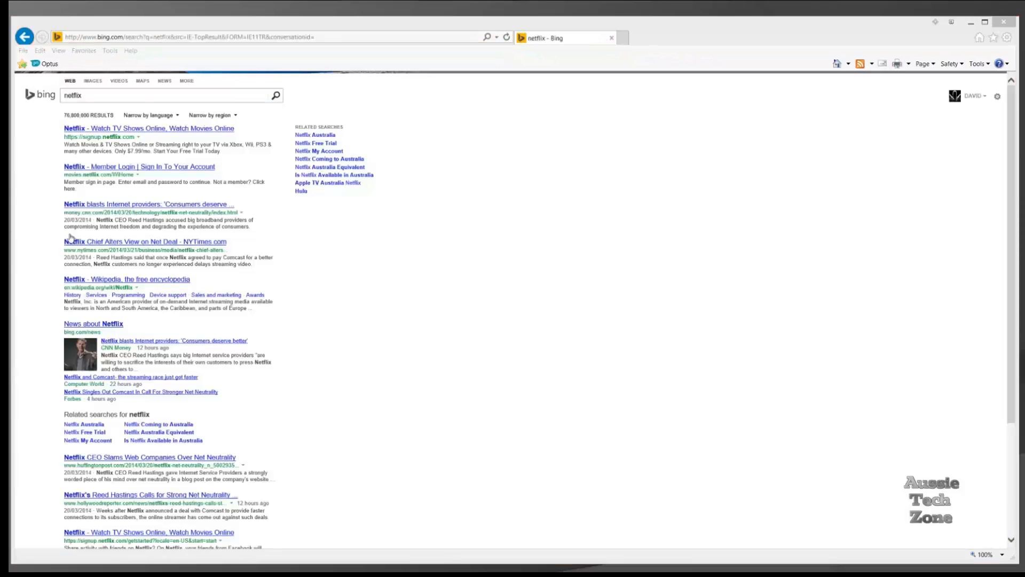
{"action": "mouse_move", "coordinate": [102, 130]}
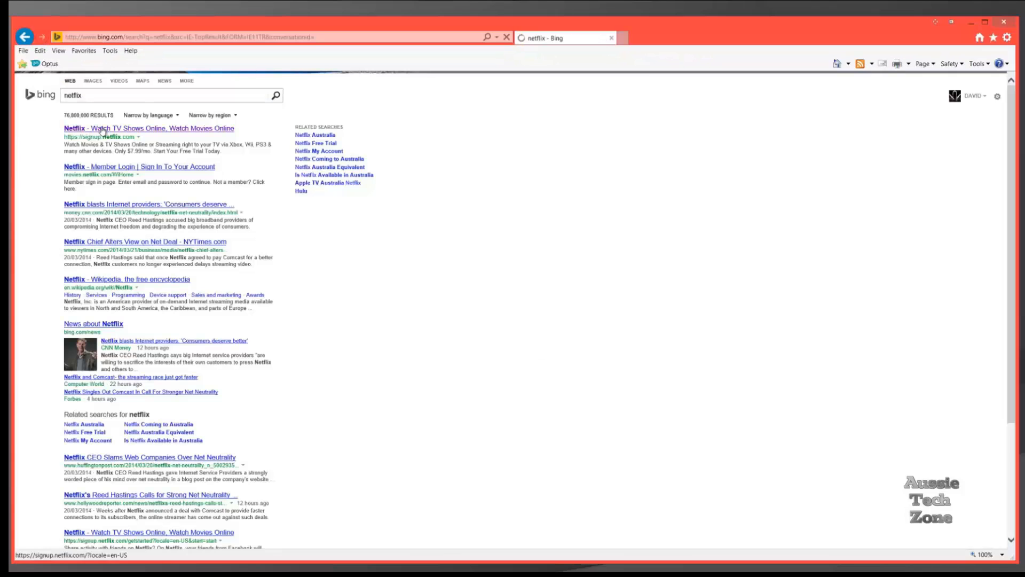
- Open 'Netflix - Watch TV Shows Online, Watch Movies Online' from the Bing results
{"action": "left_click", "coordinate": [148, 128]}
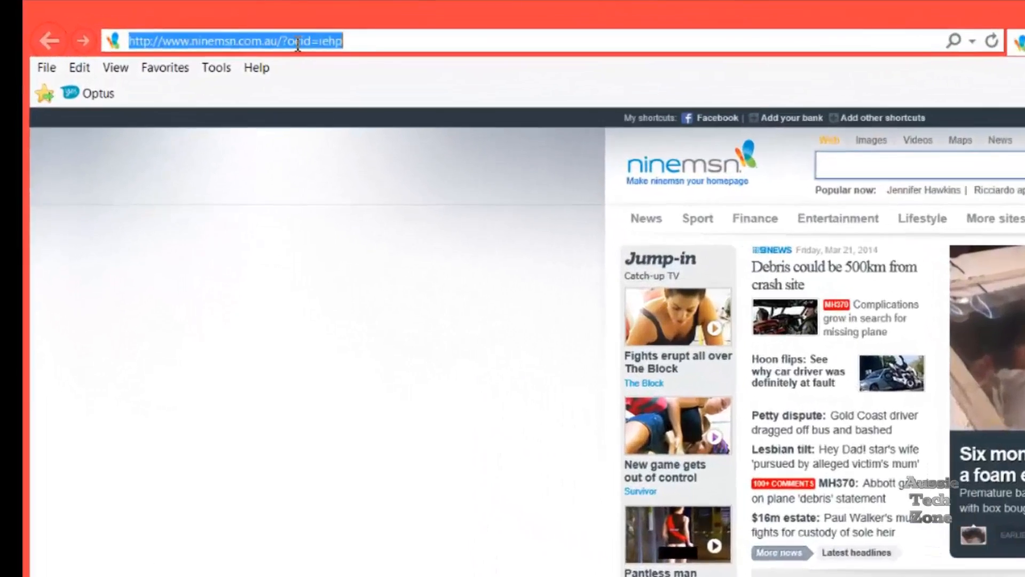
- Return to the 'safeip - Bing' results via 'saf' and open 'SafeIP - Free Anonymous Surfing'
{"action": "type", "text": "saf"}
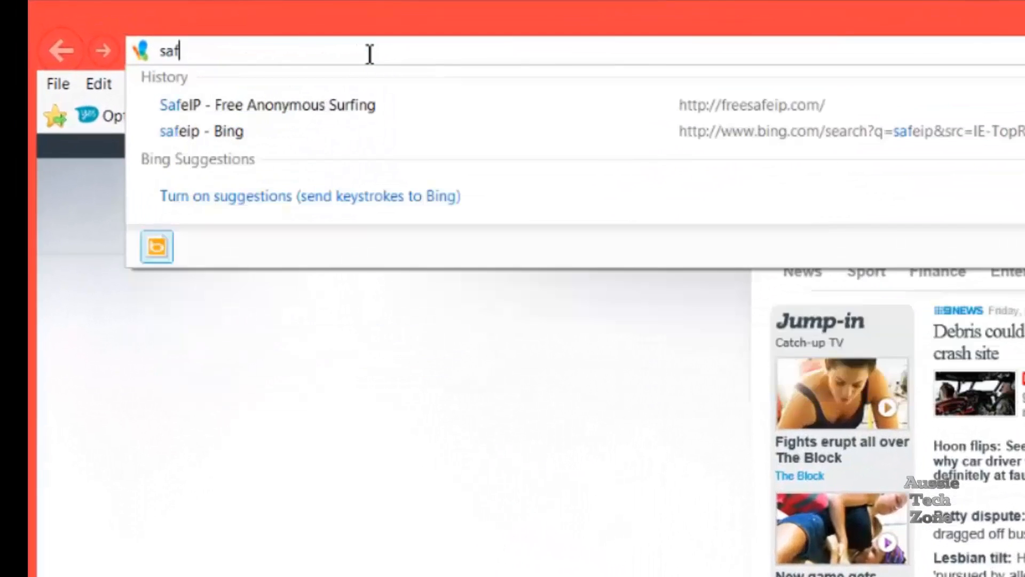
{"action": "left_click", "coordinate": [201, 131]}
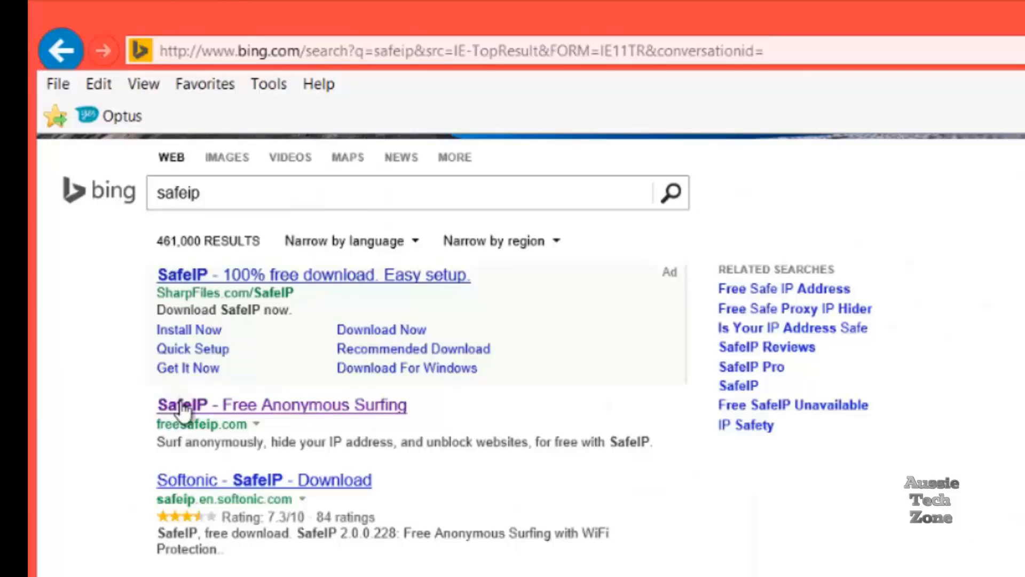
{"action": "left_click", "coordinate": [185, 405]}
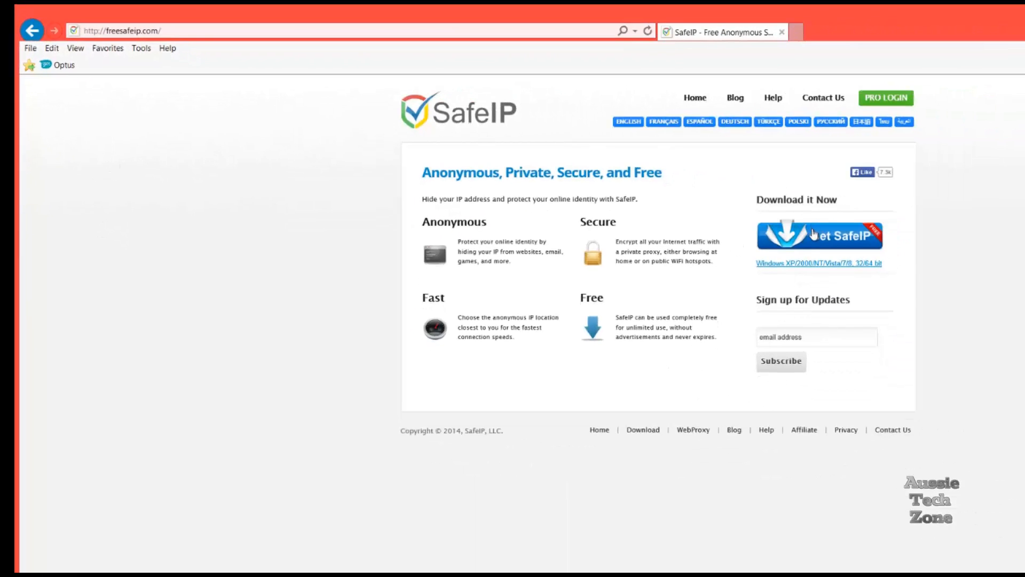
- Download SafeIP.exe via Get SafeIP, save it, and show its Downloads folder
{"action": "left_click", "coordinate": [818, 235]}
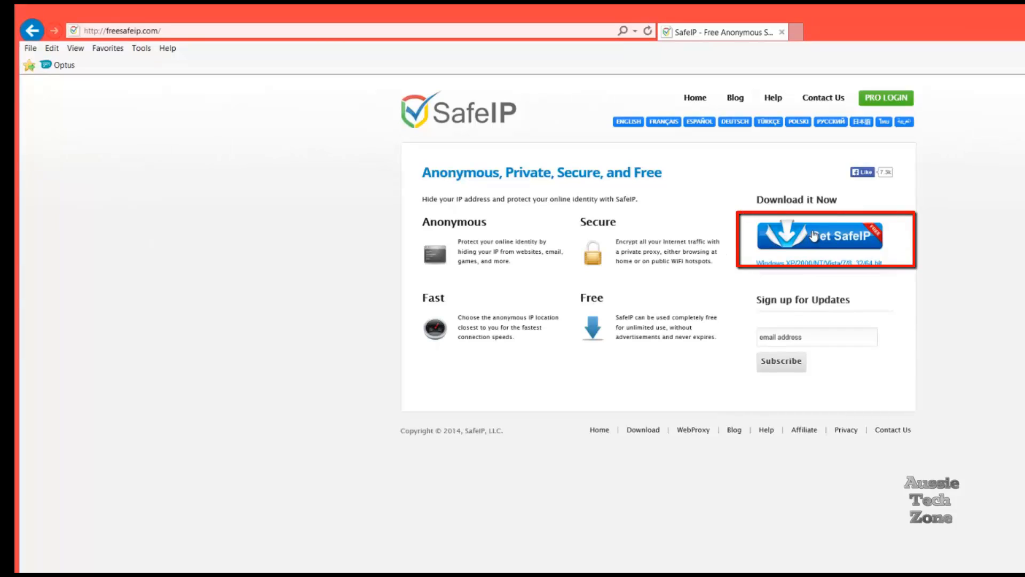
{"action": "left_click", "coordinate": [813, 236]}
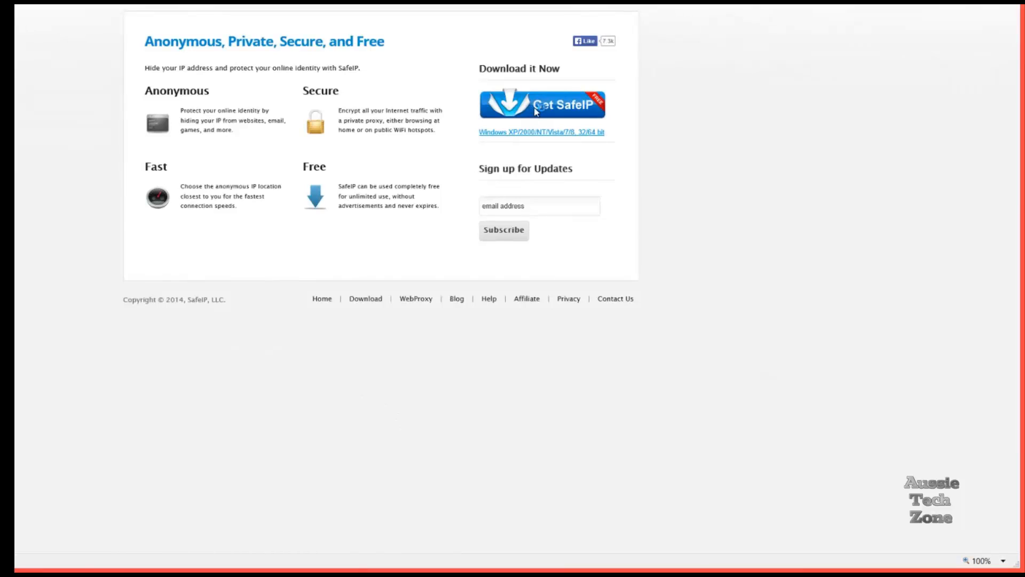
{"action": "left_click", "coordinate": [536, 109]}
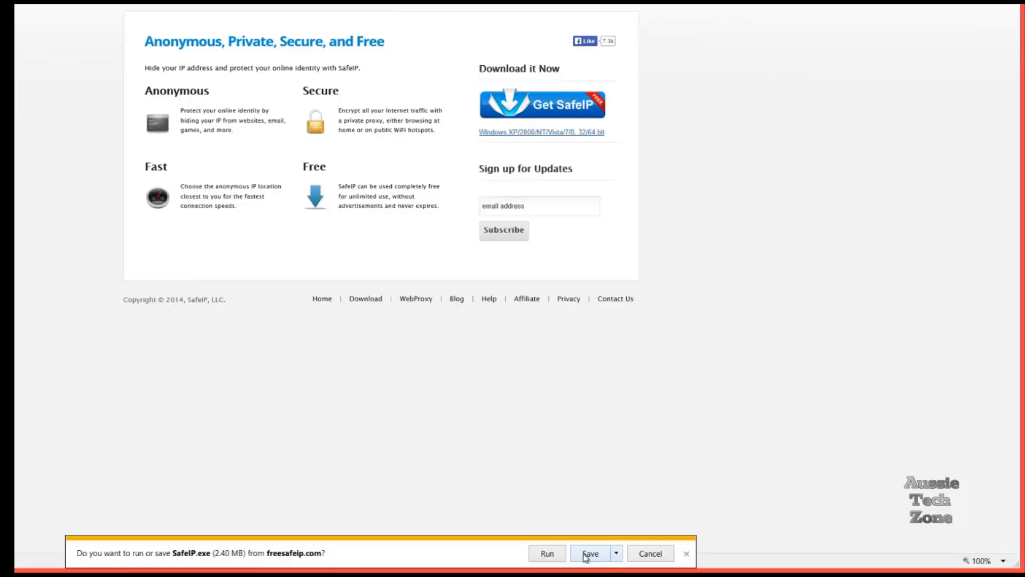
{"action": "left_click", "coordinate": [593, 553]}
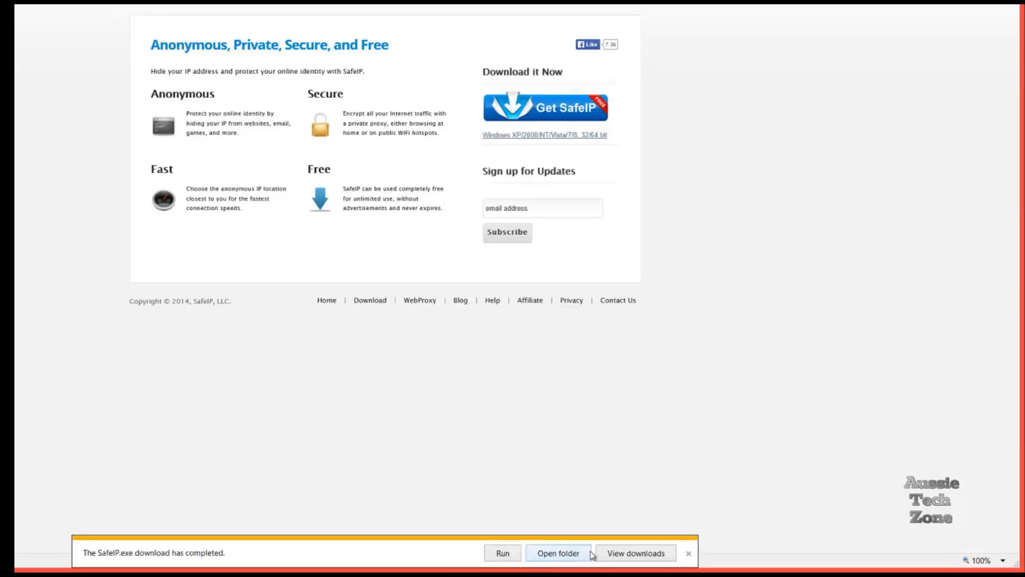
{"action": "left_click", "coordinate": [558, 554]}
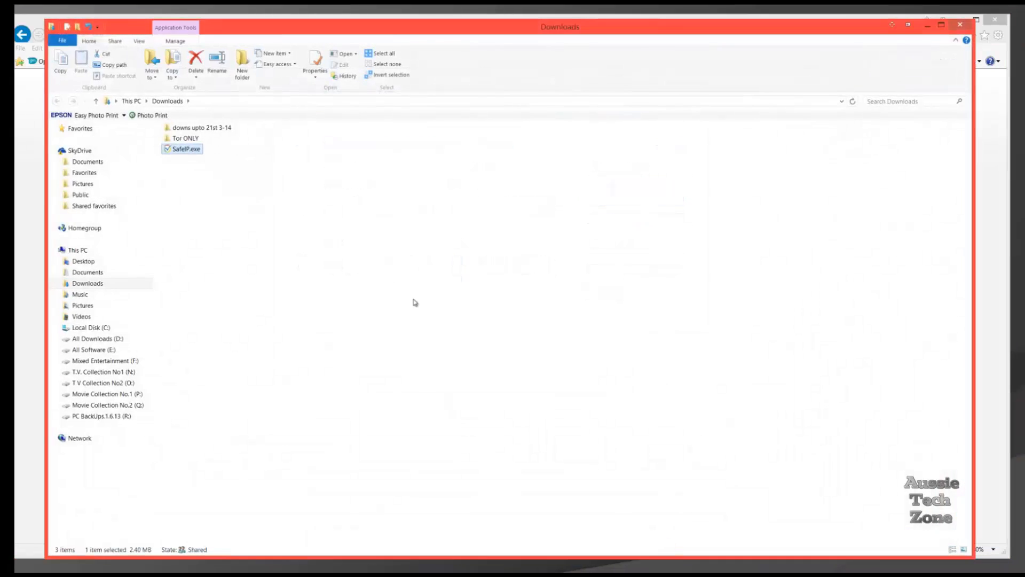
- Run the SafeIP.exe installer from the Downloads folder's context menu
{"action": "right_click", "coordinate": [181, 149]}
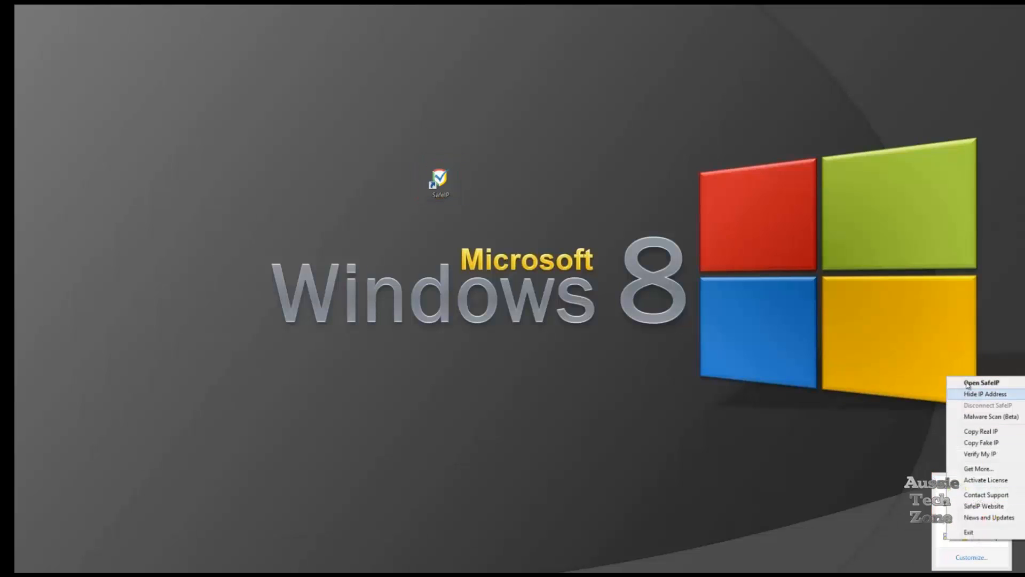
- In SafeIP's location list under United States, connect through the Buffalo, New York server
{"action": "left_click", "coordinate": [974, 382]}
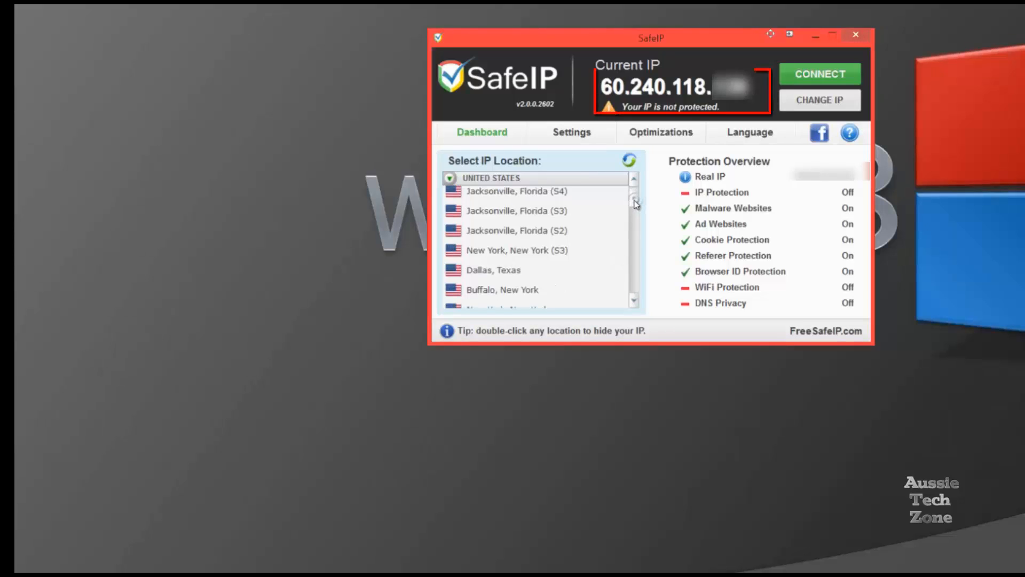
{"action": "scroll", "scroll_direction": "down", "scroll_amount": 3}
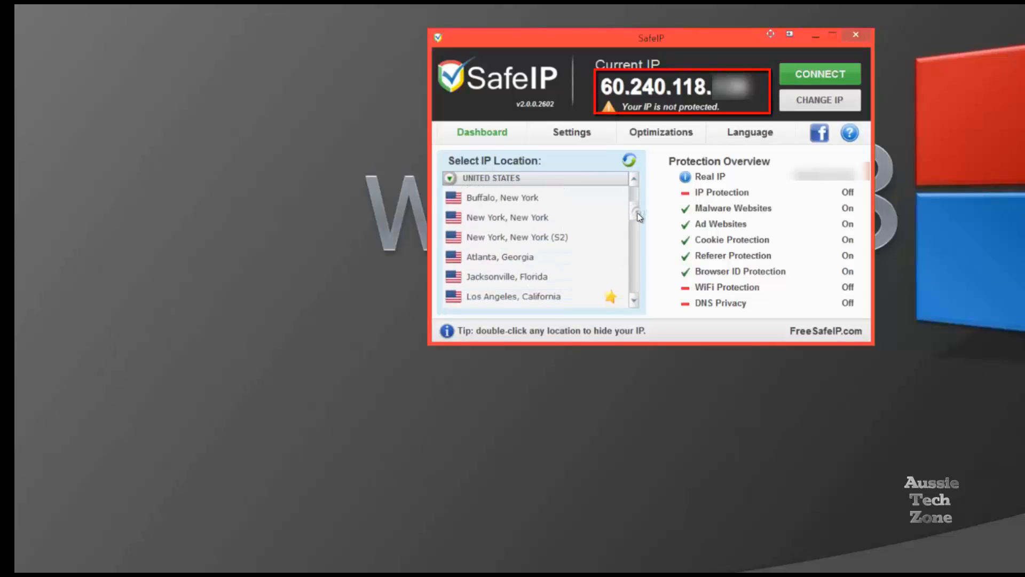
{"action": "scroll", "scroll_direction": "down", "scroll_amount": 3}
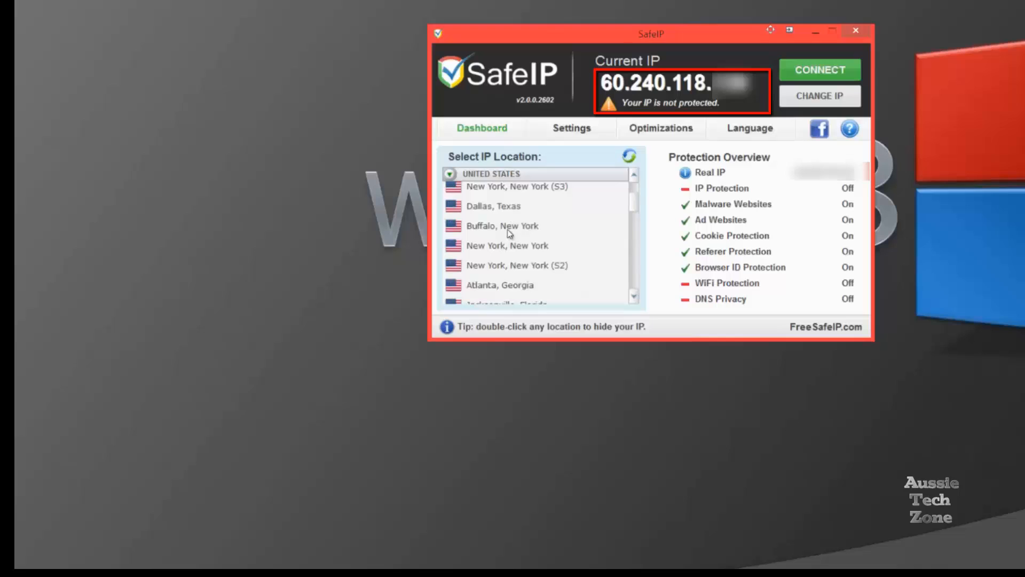
{"action": "left_click", "coordinate": [503, 226]}
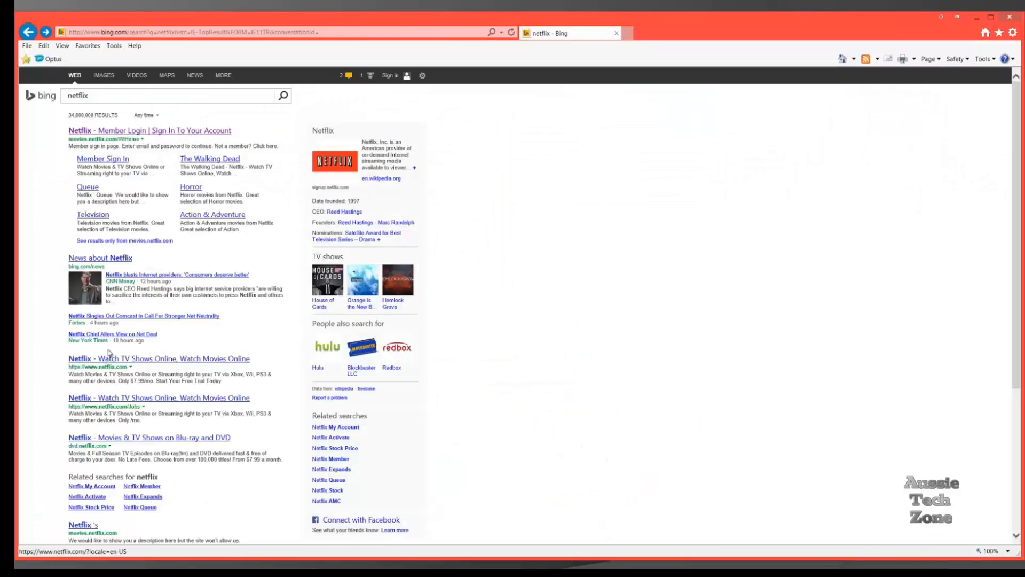
{"action": "mouse_move", "coordinate": [101, 266]}
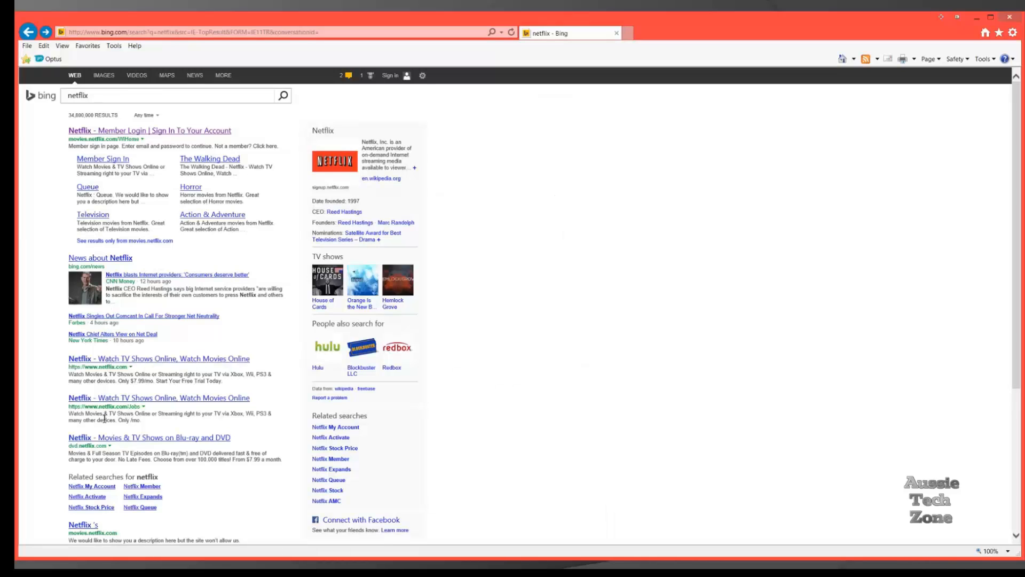
- Visit the Netflix US site from Bing, then head to hulu.com from the address bar
{"action": "left_click", "coordinate": [158, 358]}
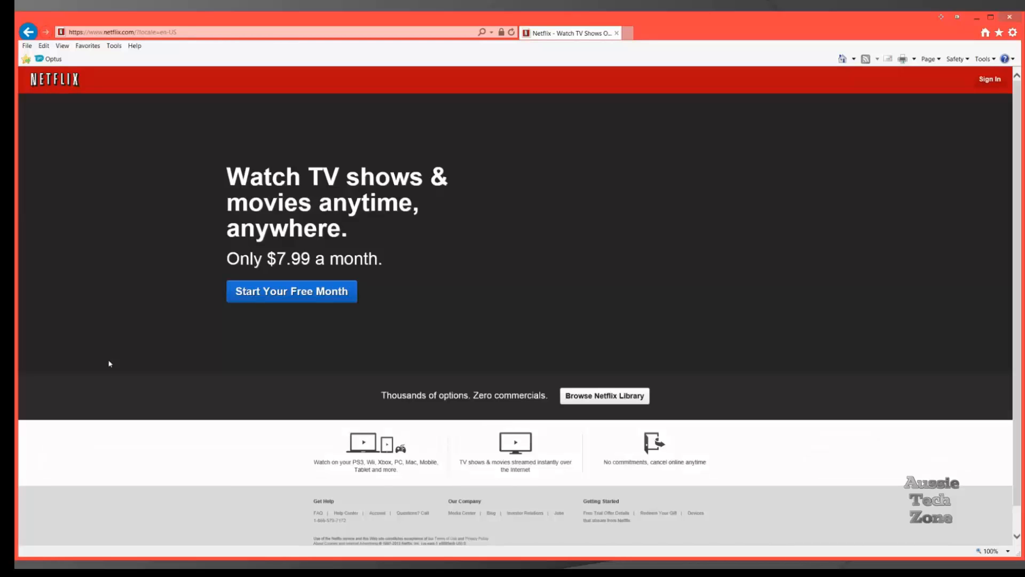
{"action": "mouse_move", "coordinate": [93, 227]}
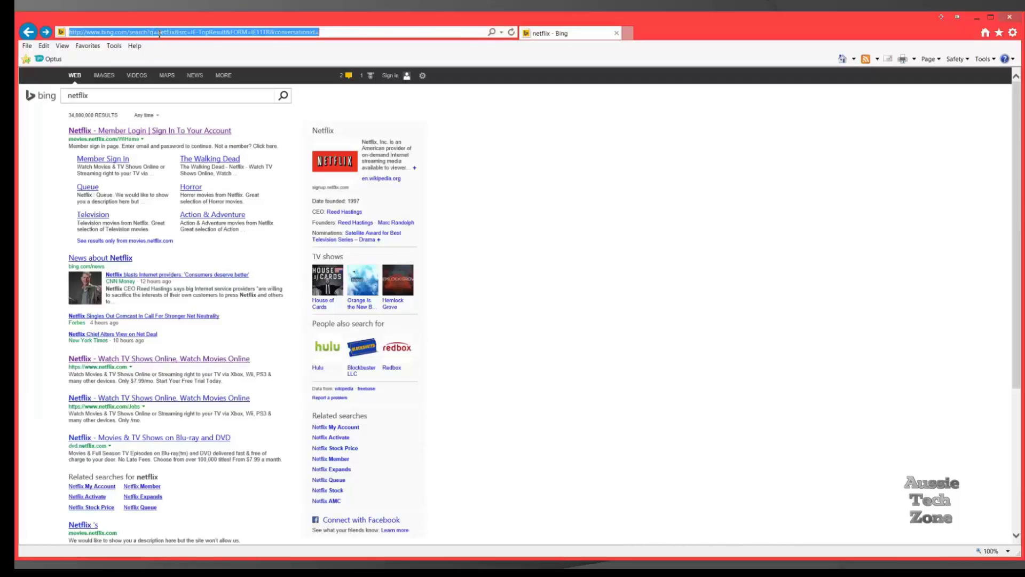
{"action": "type", "text": "hulu.com/"}
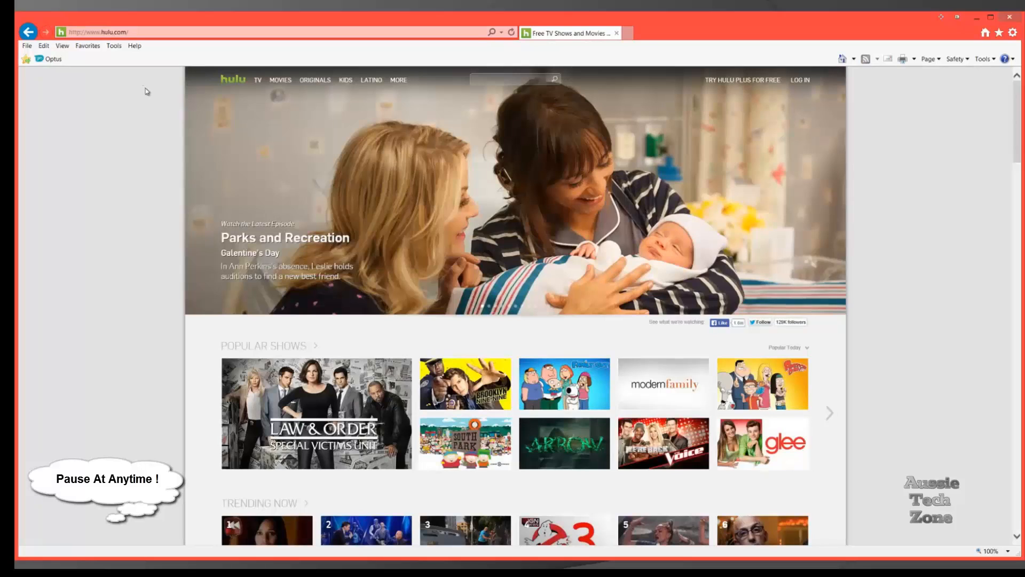
{"action": "mouse_move", "coordinate": [278, 428]}
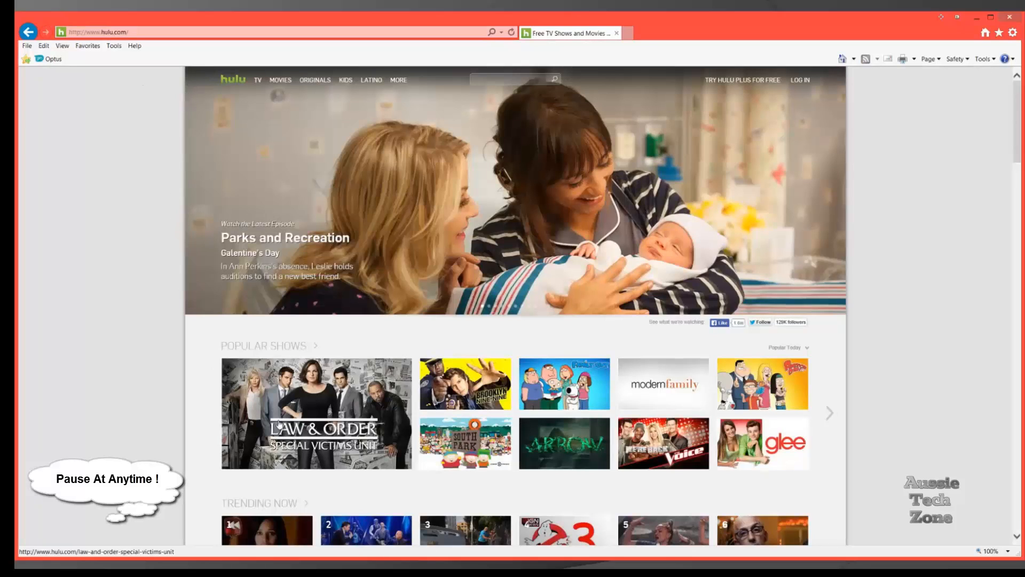
- On Hulu, open Law & Order: SVU and start the latest episode
{"action": "left_click", "coordinate": [316, 412]}
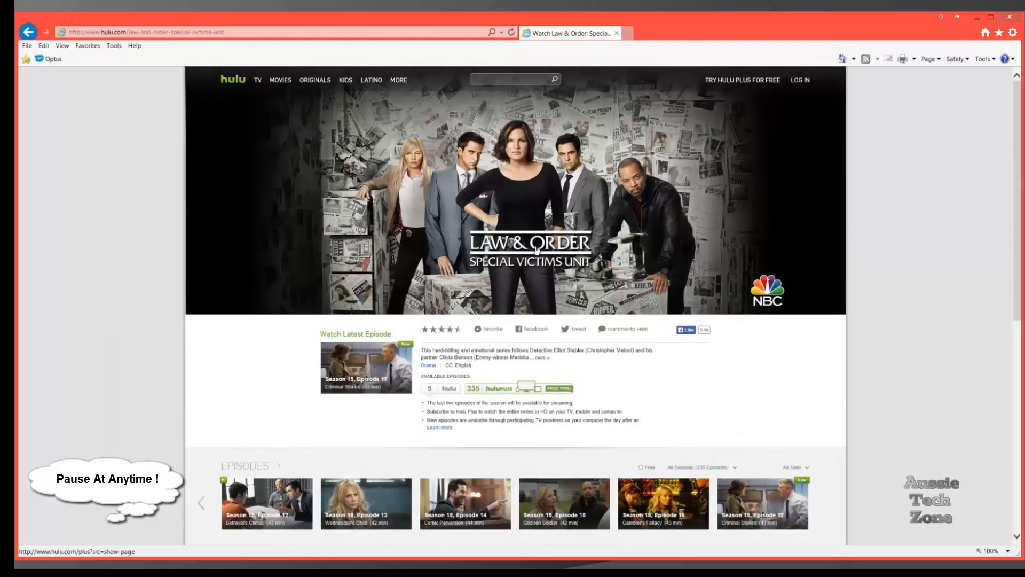
{"action": "left_click", "coordinate": [366, 368]}
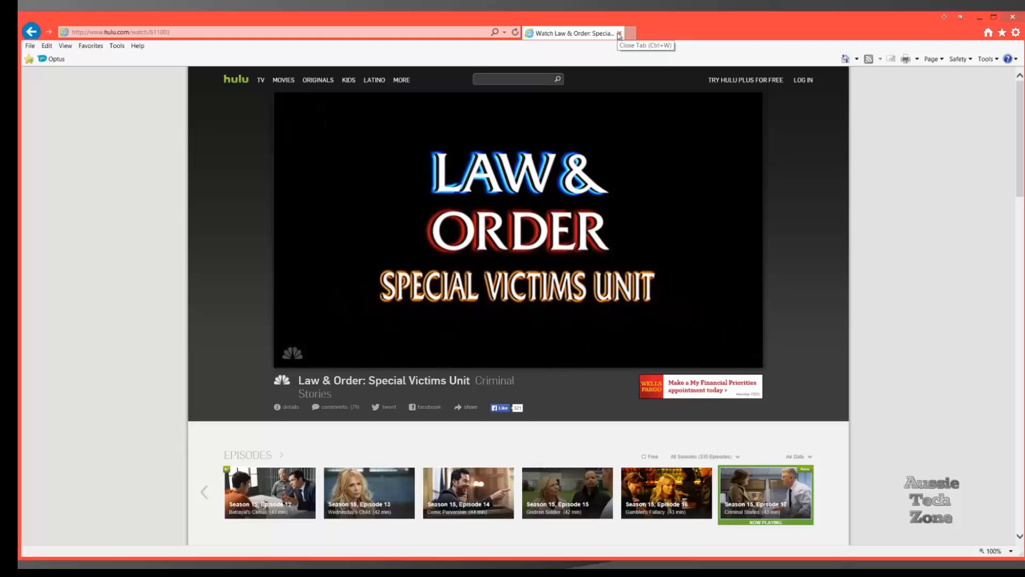
{"action": "mouse_move", "coordinate": [619, 33]}
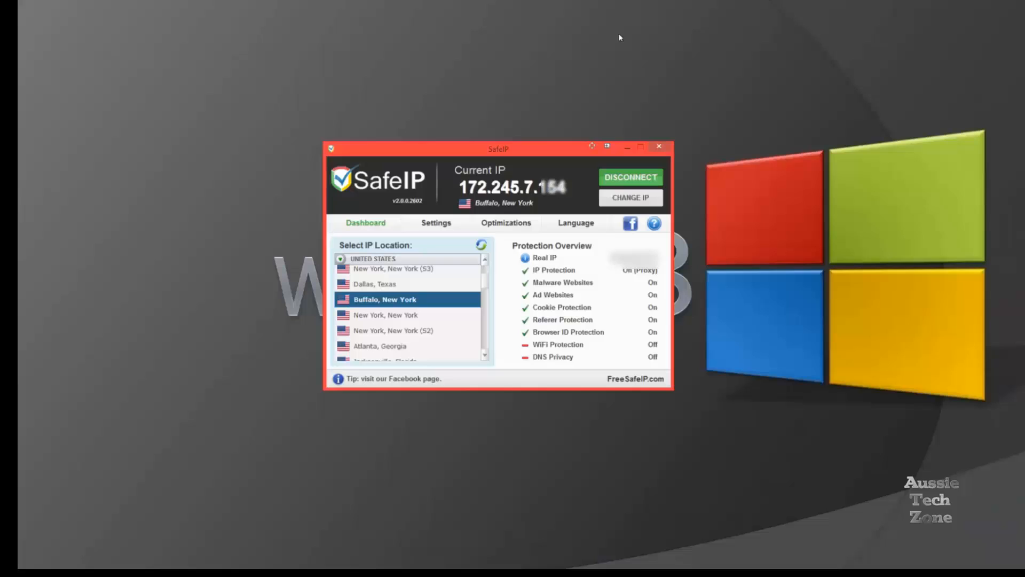
- Disconnect SafeIP from the US server and scroll the list to United Kingdom servers
{"action": "left_click", "coordinate": [630, 177]}
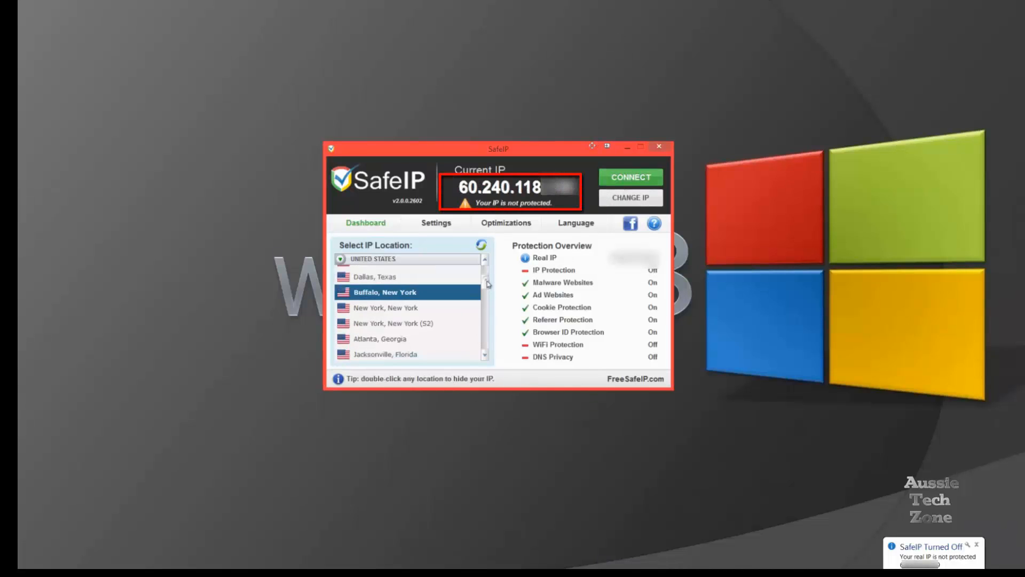
{"action": "scroll", "scroll_direction": "down", "scroll_amount": 3}
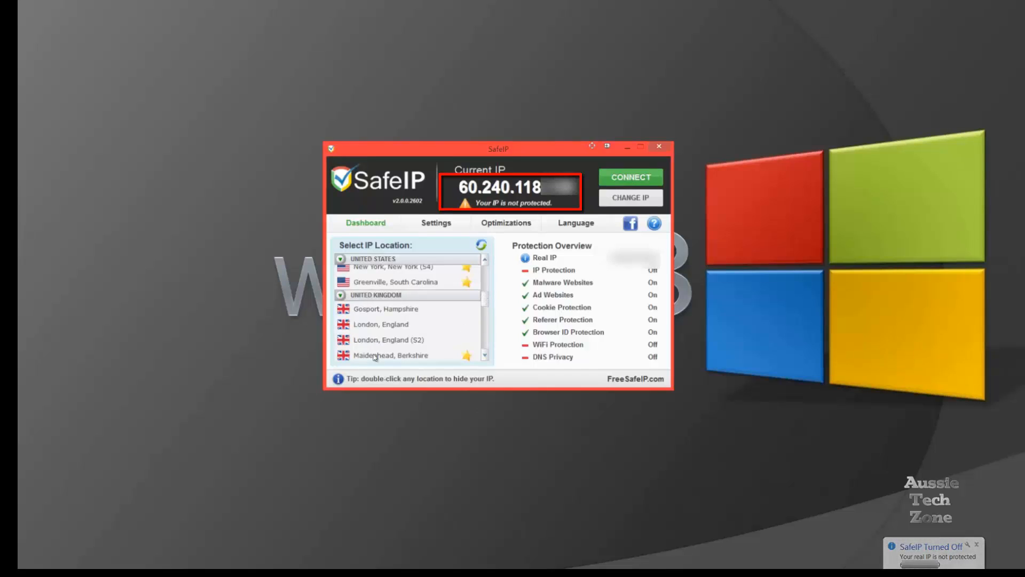
- Select London, England and change the IP to that UK server
{"action": "left_click", "coordinate": [380, 325]}
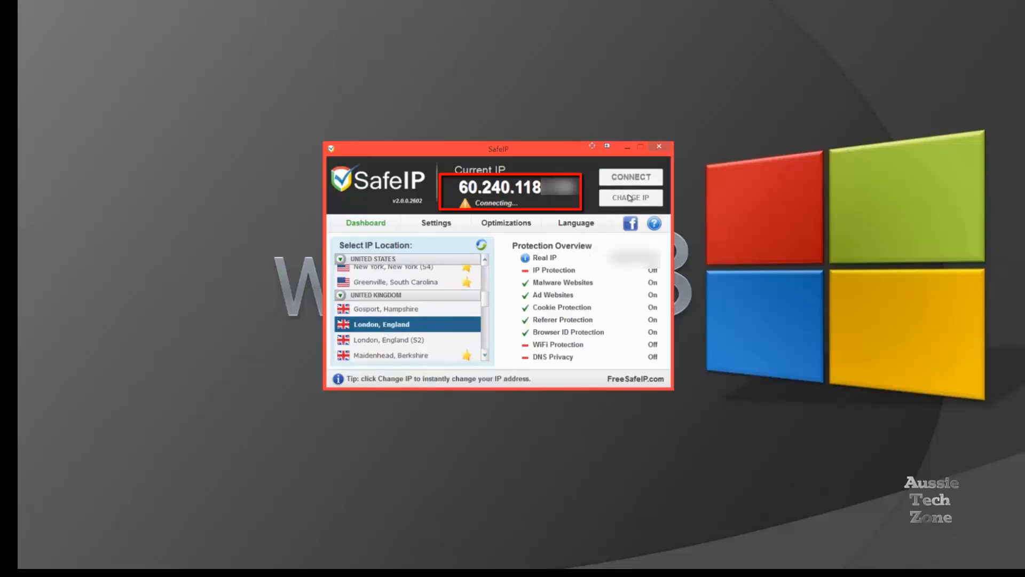
{"action": "left_click", "coordinate": [630, 177]}
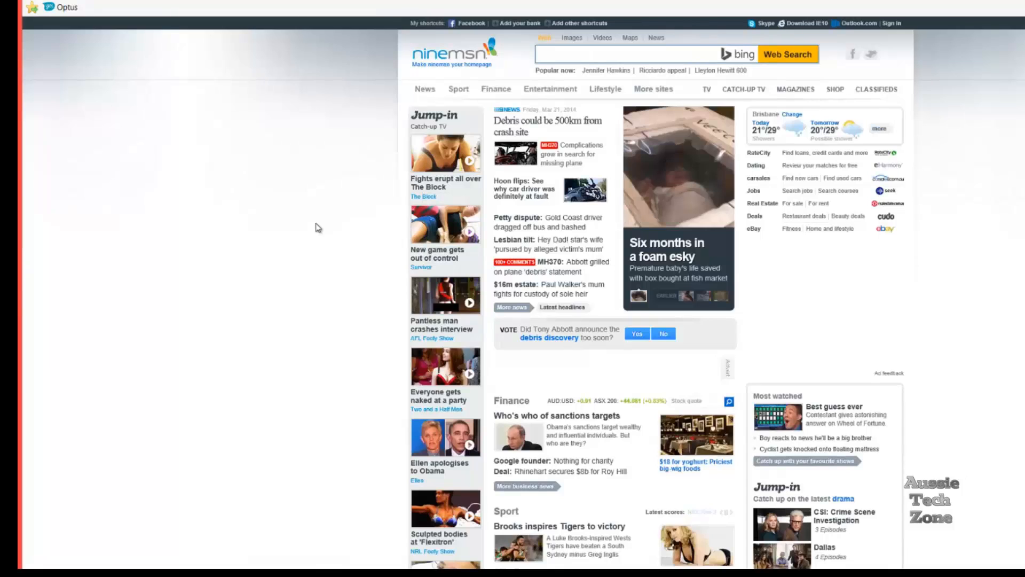
- Search Bing for 'iplayer' and go to the official BBC iPlayer site
{"action": "type", "text": "iplayer"}
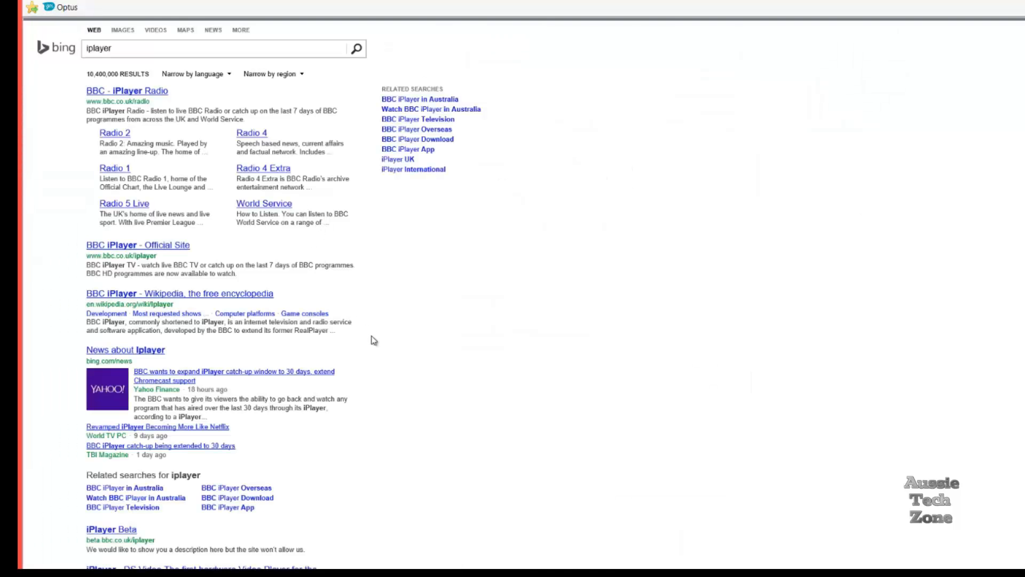
{"action": "mouse_move", "coordinate": [131, 265]}
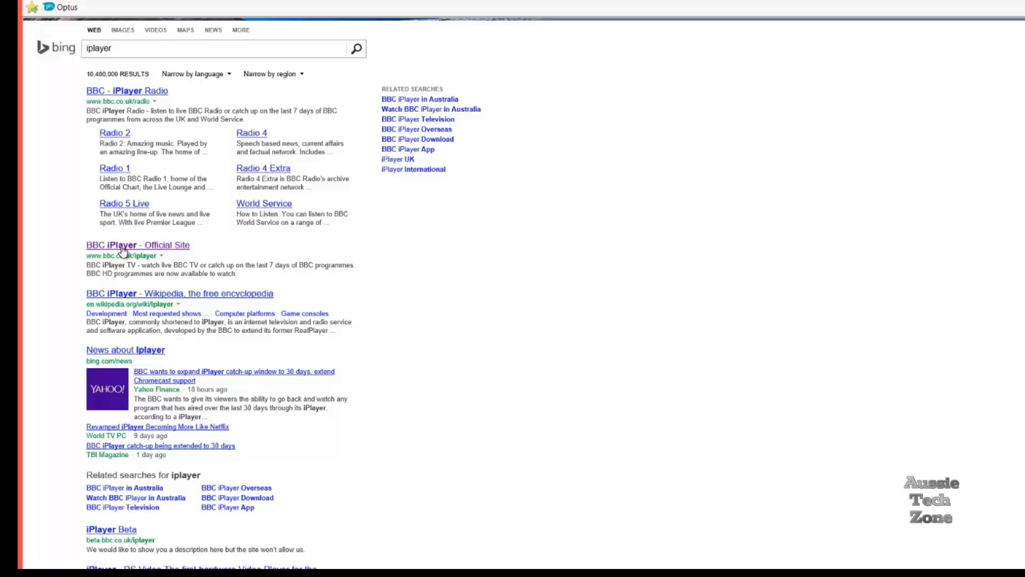
{"action": "left_click", "coordinate": [118, 245]}
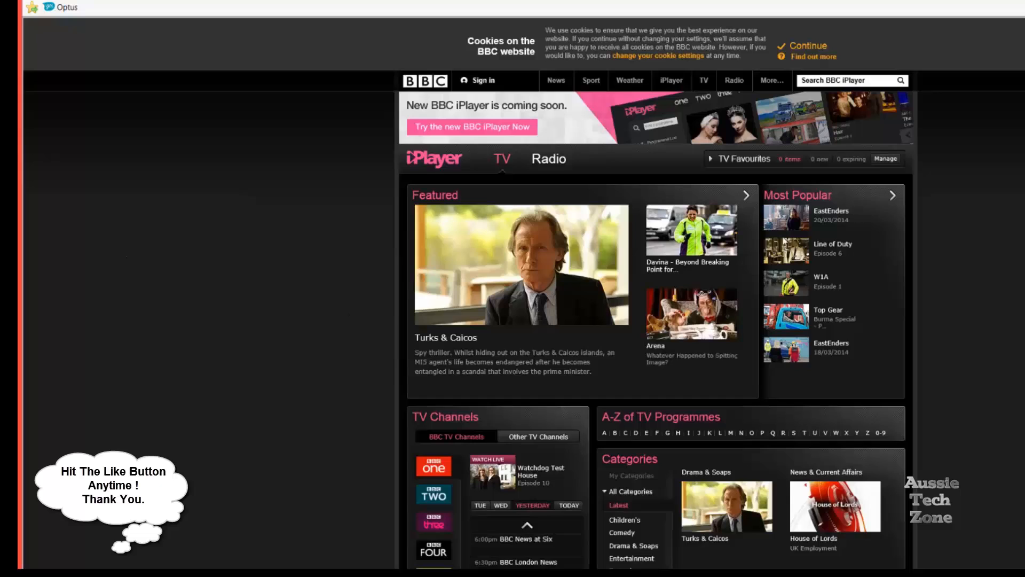
{"action": "mouse_move", "coordinate": [787, 222]}
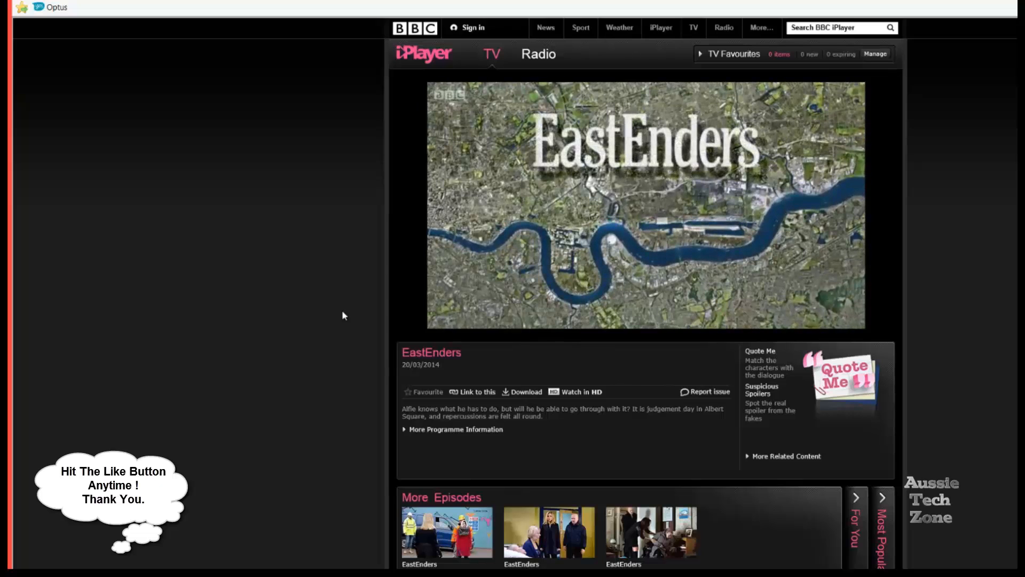
- Start playback of the EastEnders 20/03/2014 episode in the iPlayer video player
{"action": "left_click", "coordinate": [646, 212]}
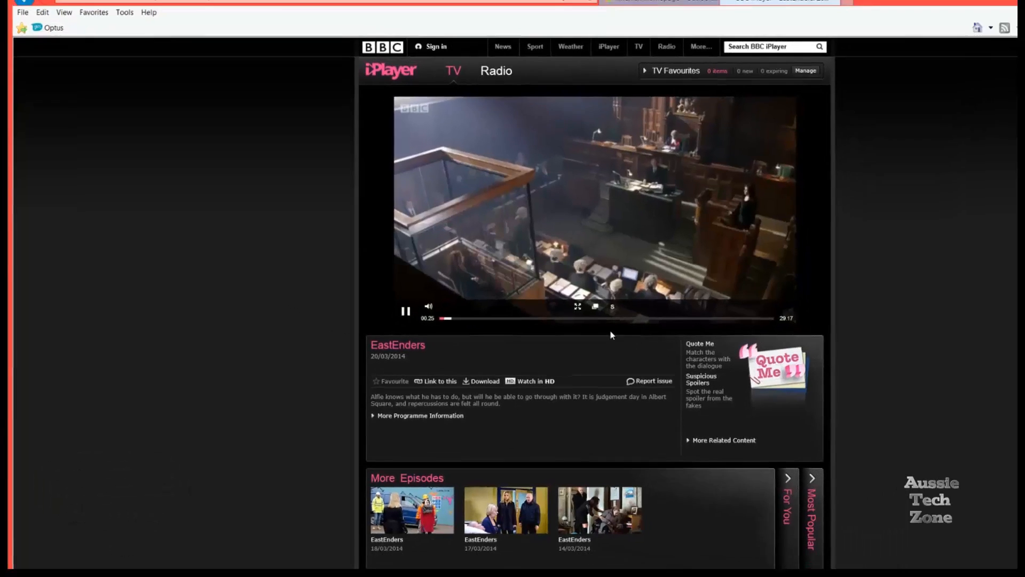
{"action": "left_click", "coordinate": [576, 305]}
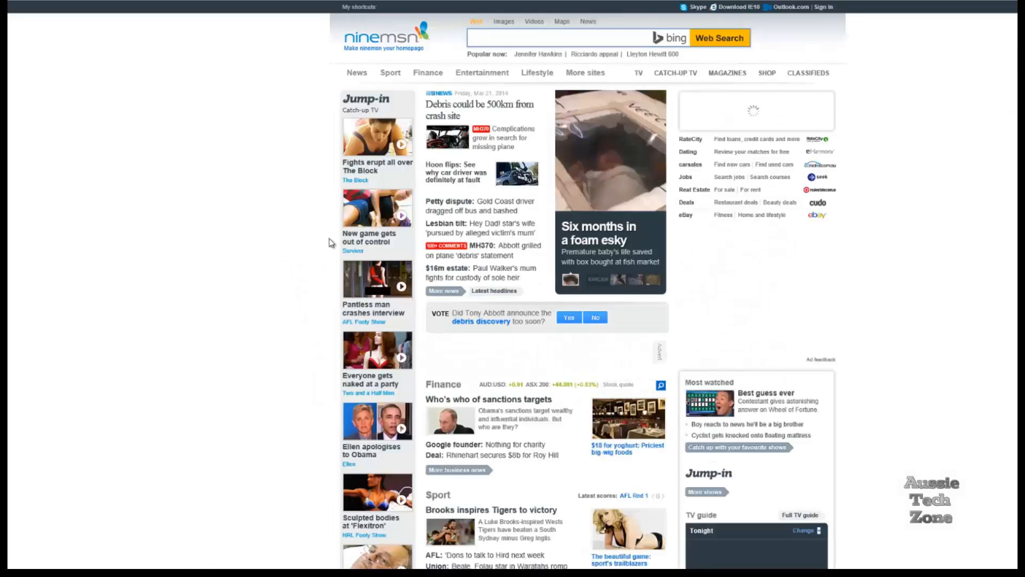
- Search Bing for 'iplayer' again and return to the official BBC iPlayer site
{"action": "type", "text": "iplayer"}
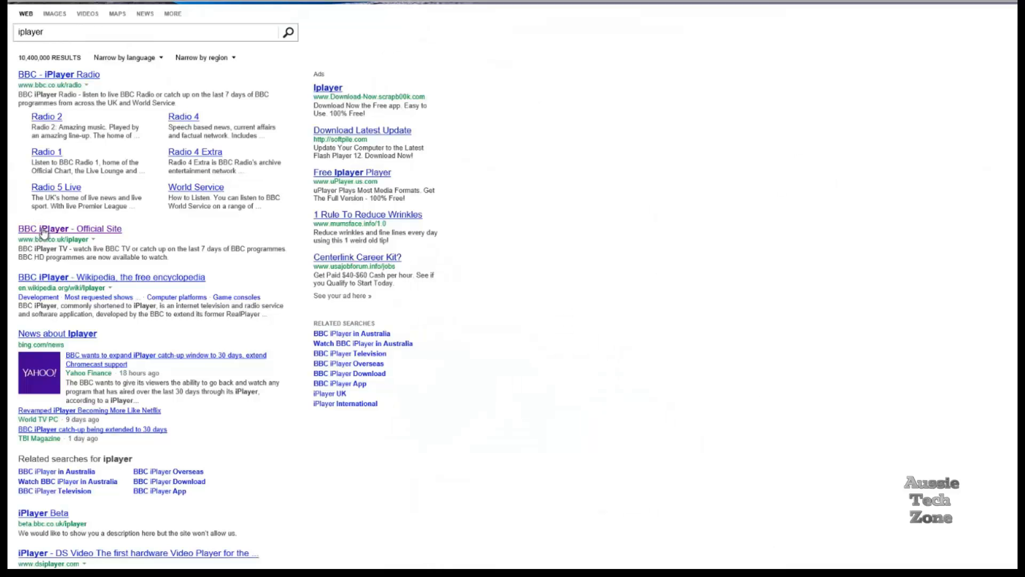
{"action": "left_click", "coordinate": [58, 228]}
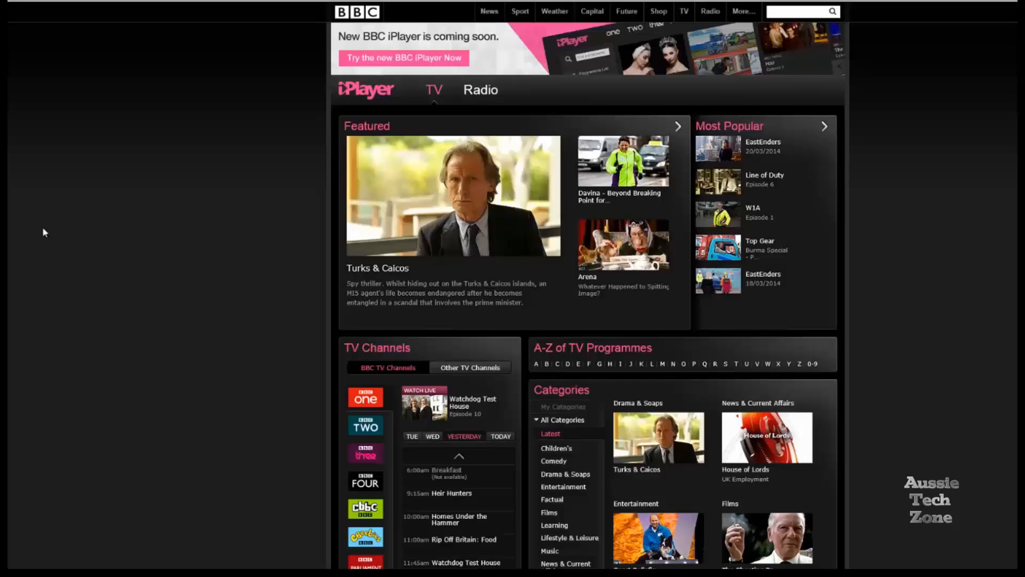
{"action": "mouse_move", "coordinate": [718, 182]}
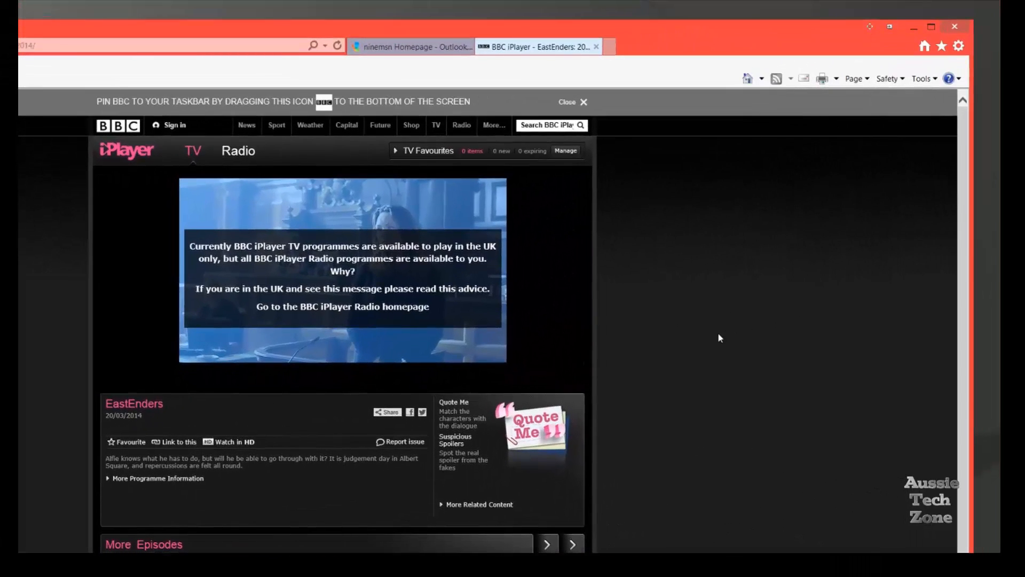
{"action": "mouse_move", "coordinate": [722, 334]}
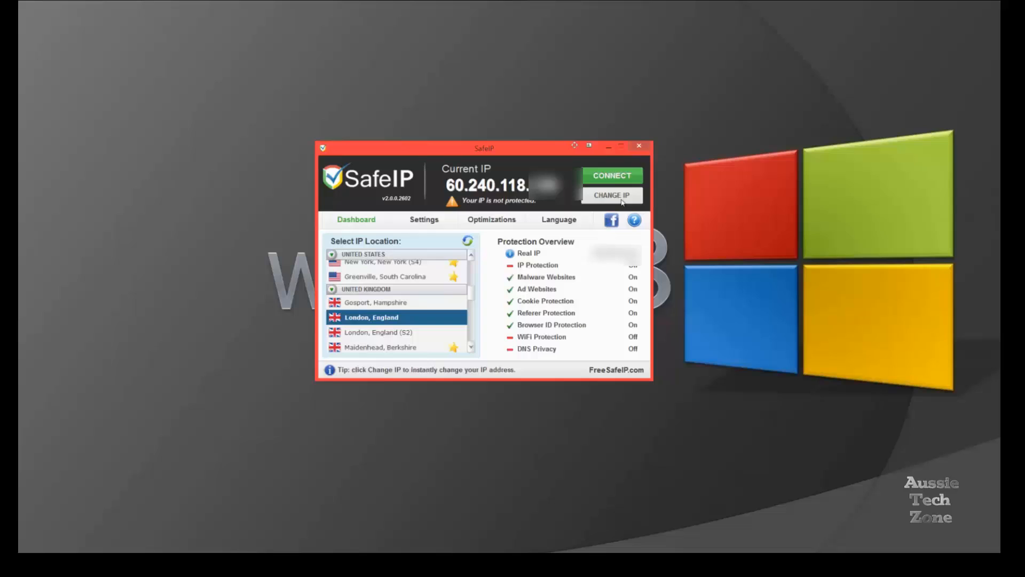
- Close the SafeIP window and relaunch SafeIP from its desktop icon
{"action": "left_click", "coordinate": [639, 145]}
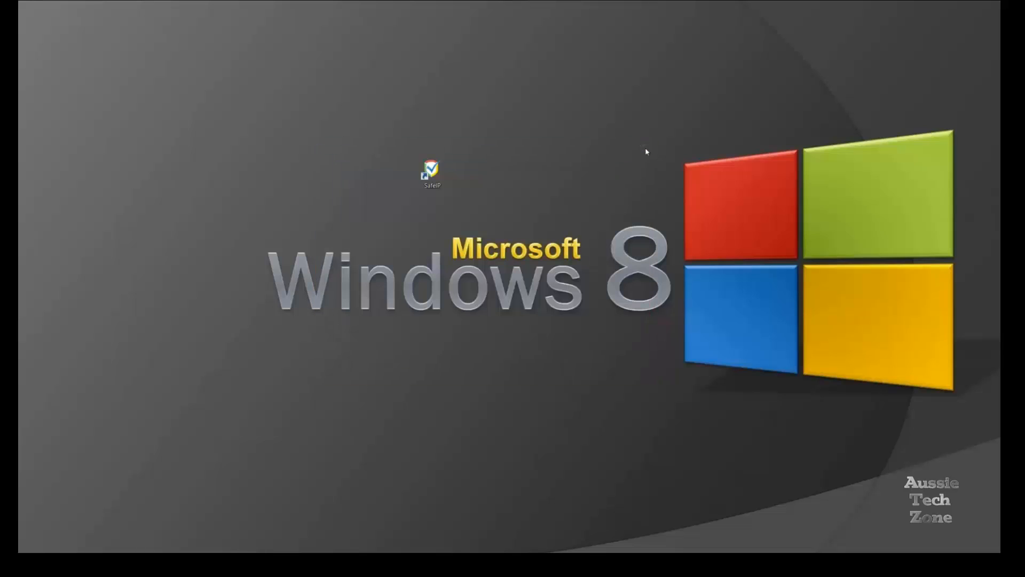
{"action": "left_click", "coordinate": [429, 173]}
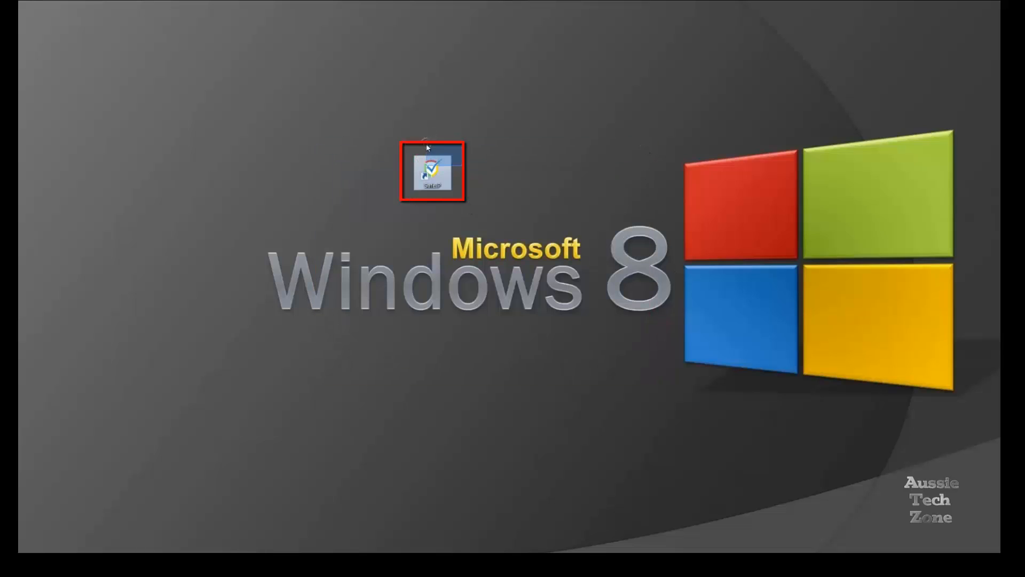
{"action": "double_click", "coordinate": [427, 172]}
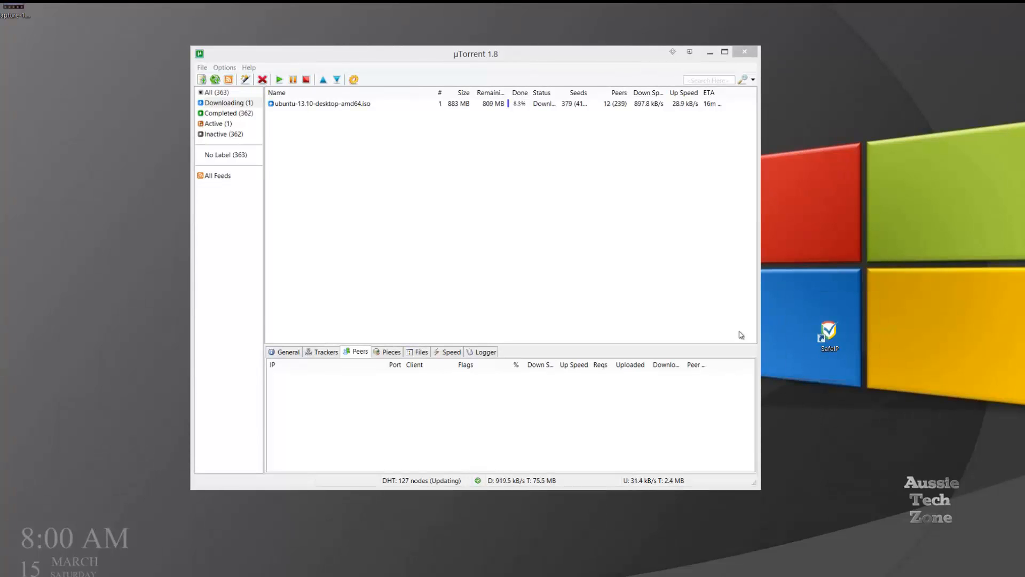
- Stop the ubuntu-13.10-desktop-amd64.iso torrent from its context menu
{"action": "right_click", "coordinate": [321, 103]}
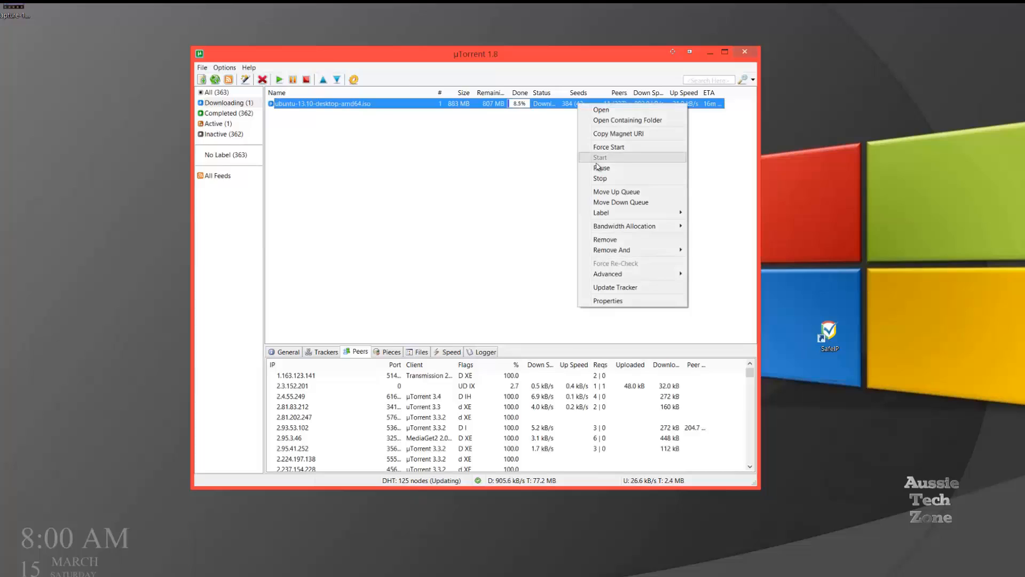
{"action": "left_click", "coordinate": [600, 179]}
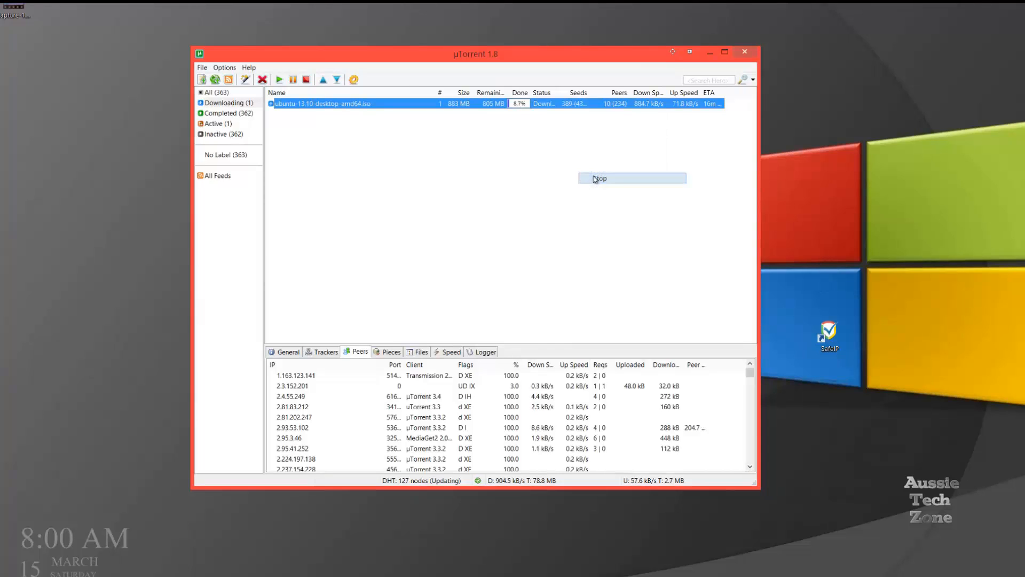
{"action": "left_click", "coordinate": [598, 177]}
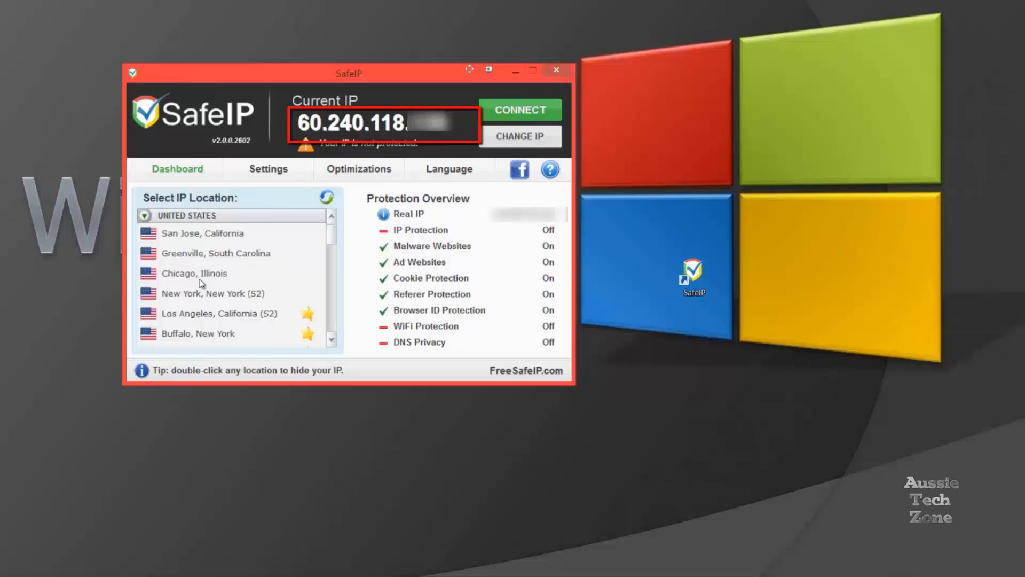
- Select Chicago, Illinois under United States in the IP location list
{"action": "left_click", "coordinate": [194, 274]}
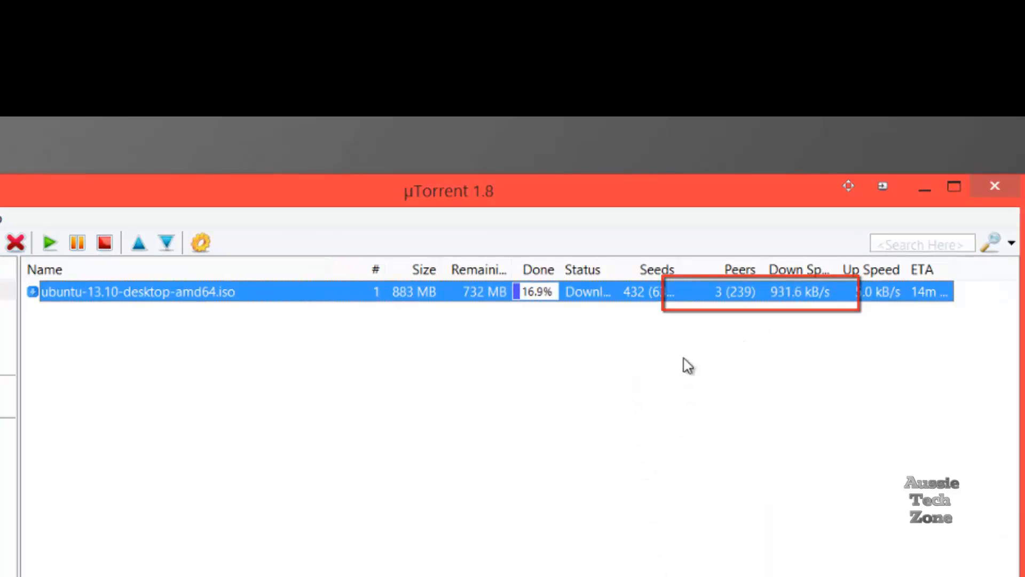
- Stop the ubuntu-13.10-desktop-amd64.iso torrent at 17.2% via its context menu
{"action": "right_click", "coordinate": [133, 291]}
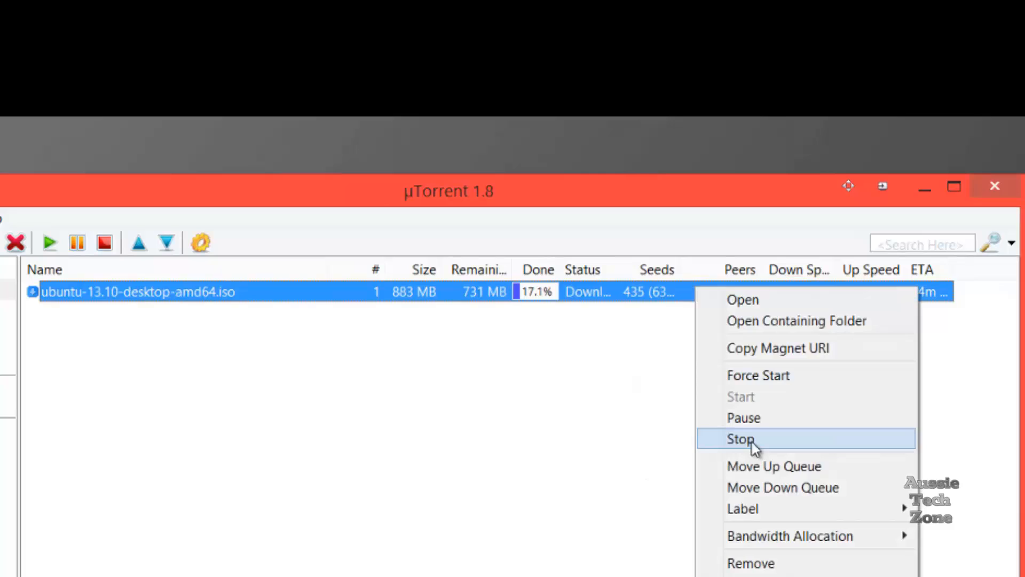
{"action": "left_click", "coordinate": [740, 438]}
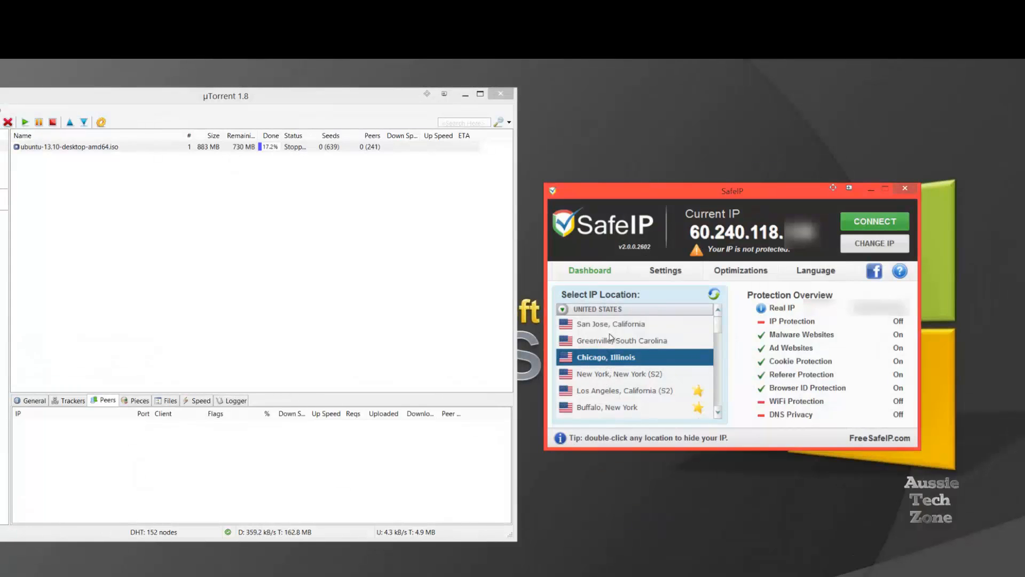
- Select Greenville, South Carolina and change IP so protection turns on
{"action": "left_click", "coordinate": [622, 340]}
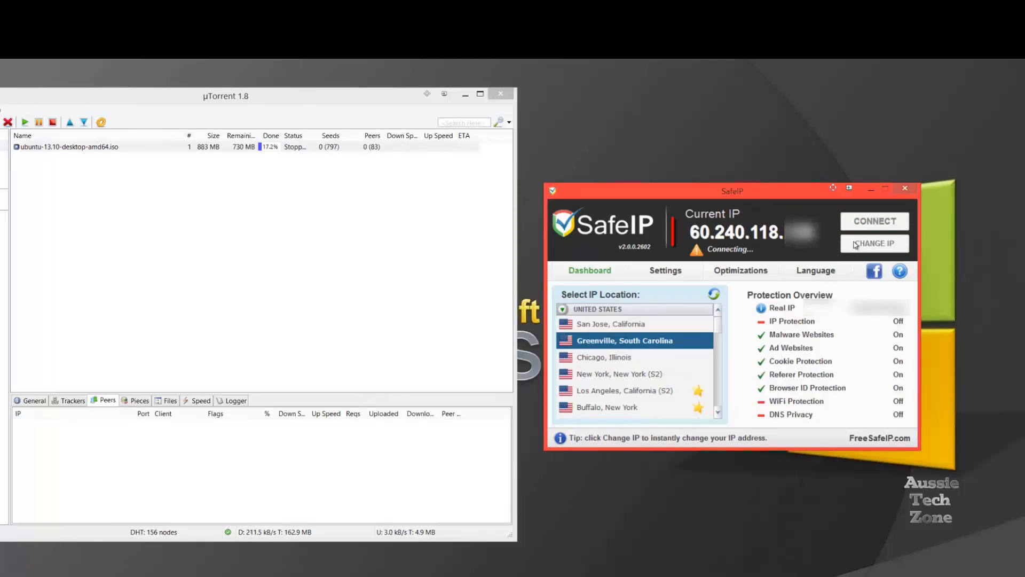
{"action": "left_click", "coordinate": [874, 221]}
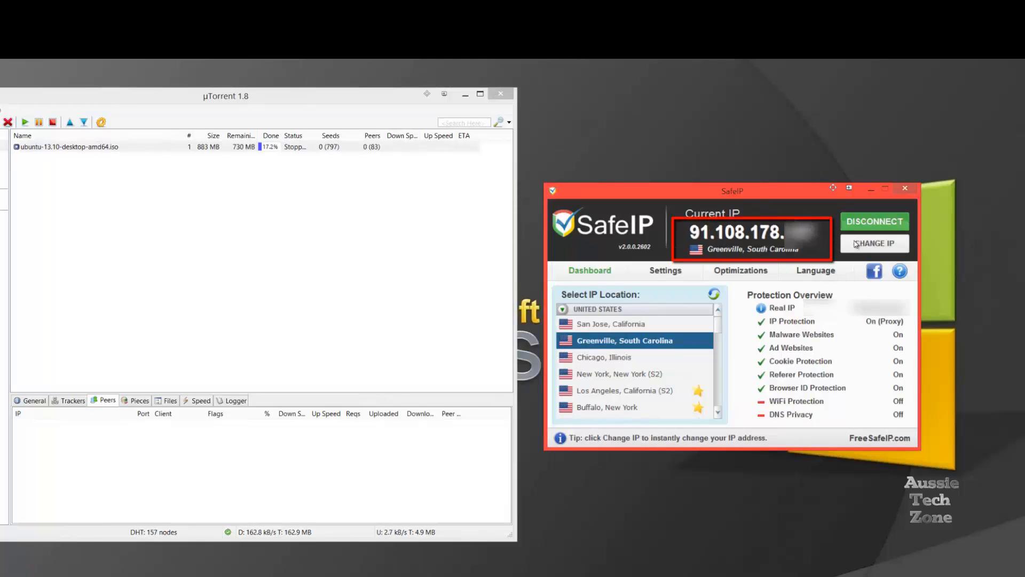
{"action": "mouse_move", "coordinate": [841, 263]}
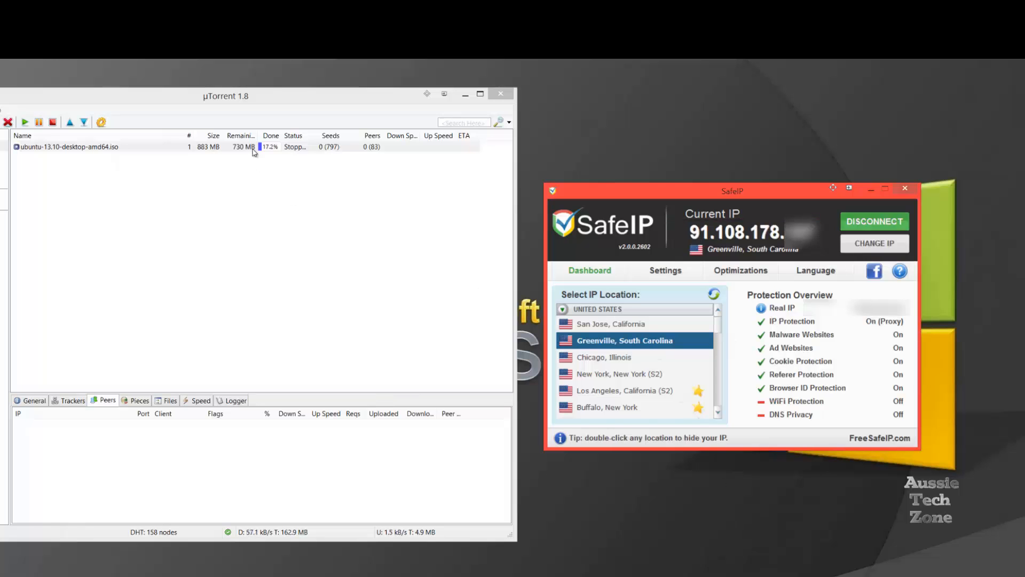
- Start the ubuntu ISO torrent over the Greenville connection, then stop it at 21.4%
{"action": "right_click", "coordinate": [80, 147]}
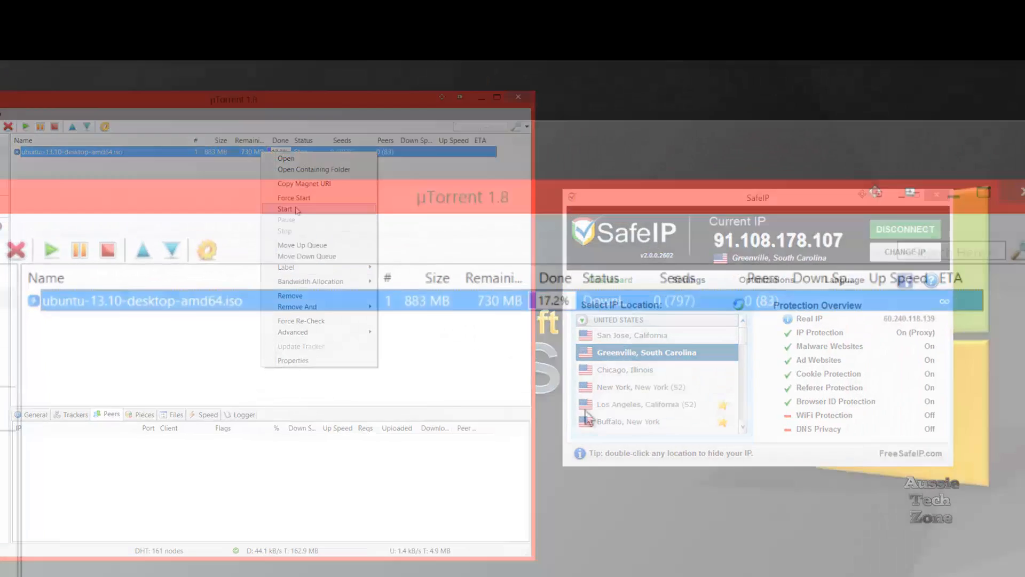
{"action": "left_click", "coordinate": [286, 209]}
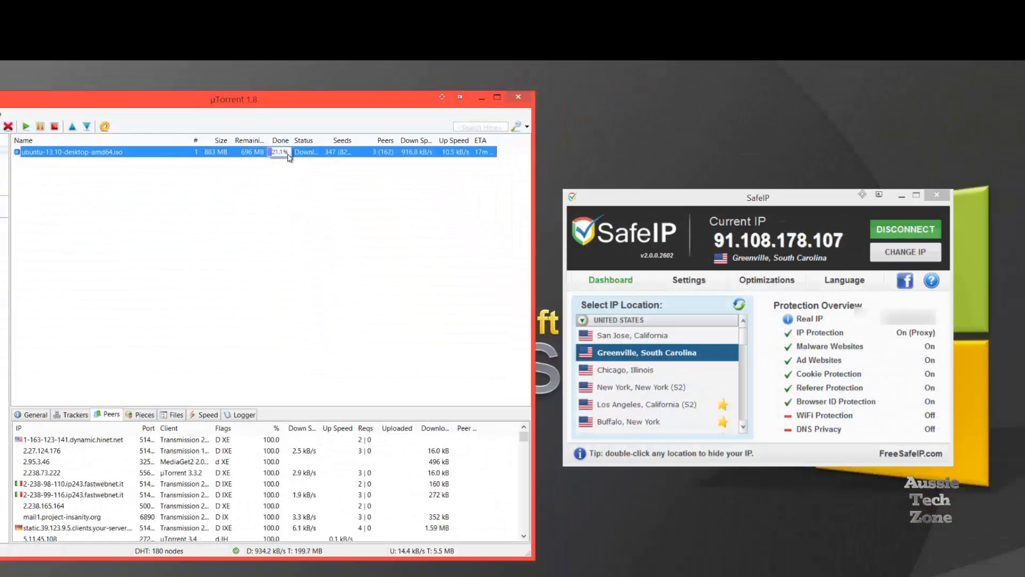
{"action": "right_click", "coordinate": [69, 152]}
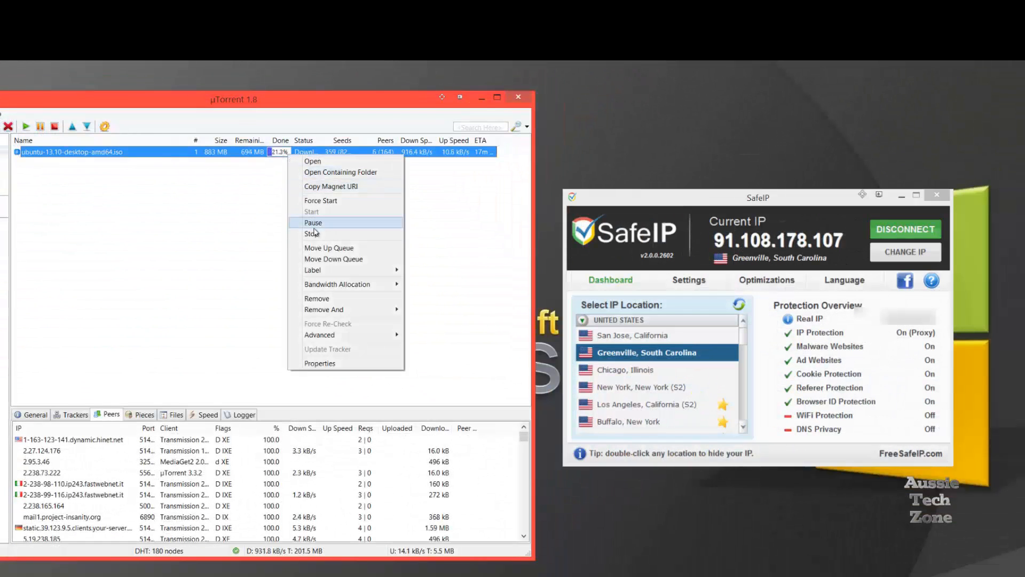
{"action": "left_click", "coordinate": [312, 233]}
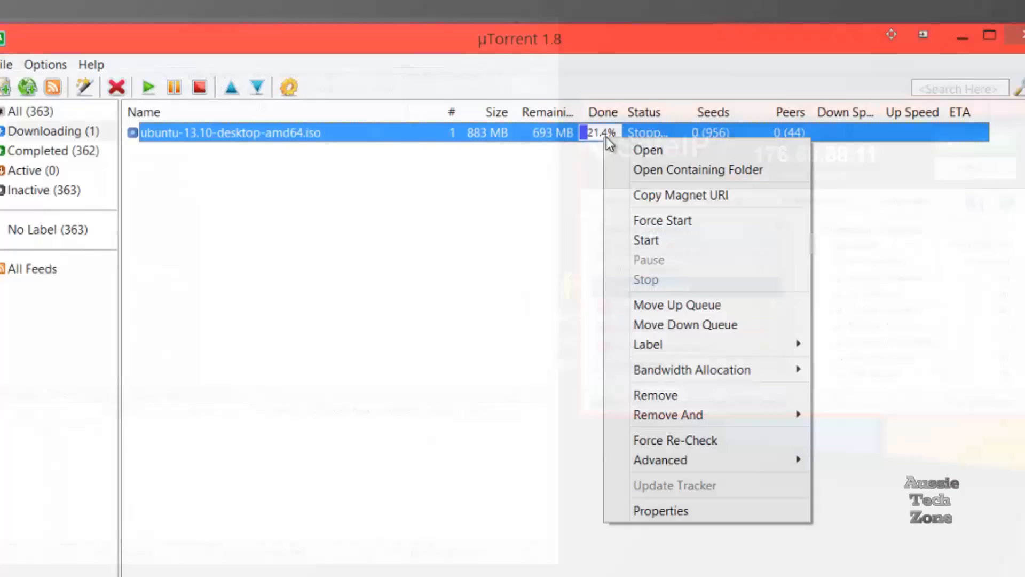
{"action": "mouse_move", "coordinate": [646, 250]}
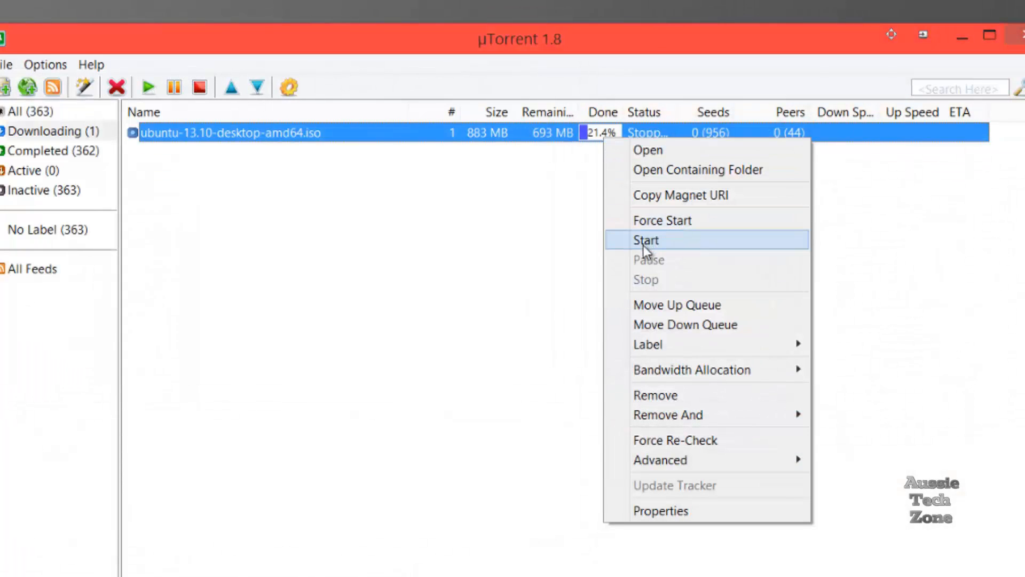
- Restart the stopped ubuntu ISO torrent so it downloads at about 894 kB/s
{"action": "left_click", "coordinate": [646, 240]}
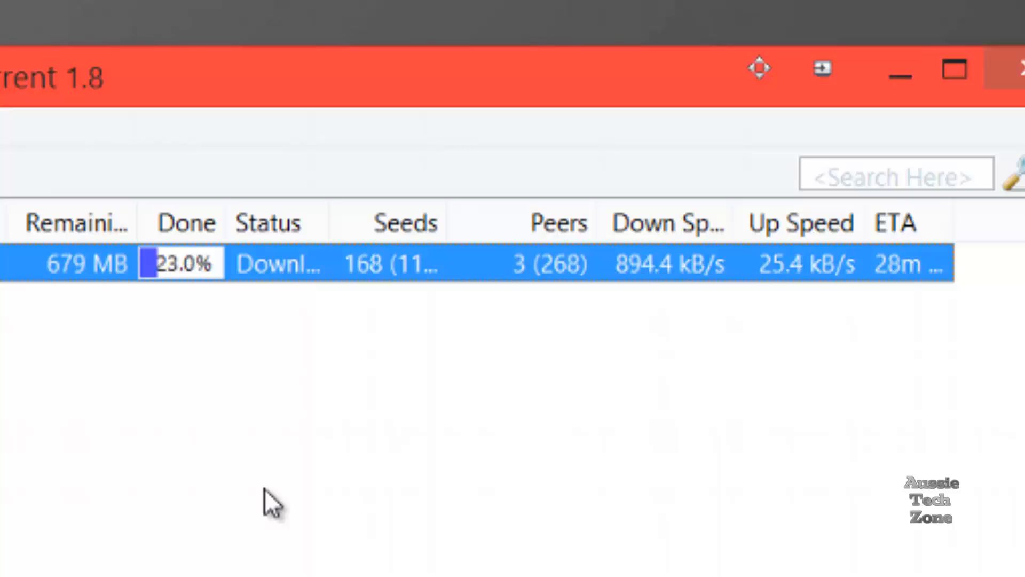
{"action": "mouse_move", "coordinate": [717, 301]}
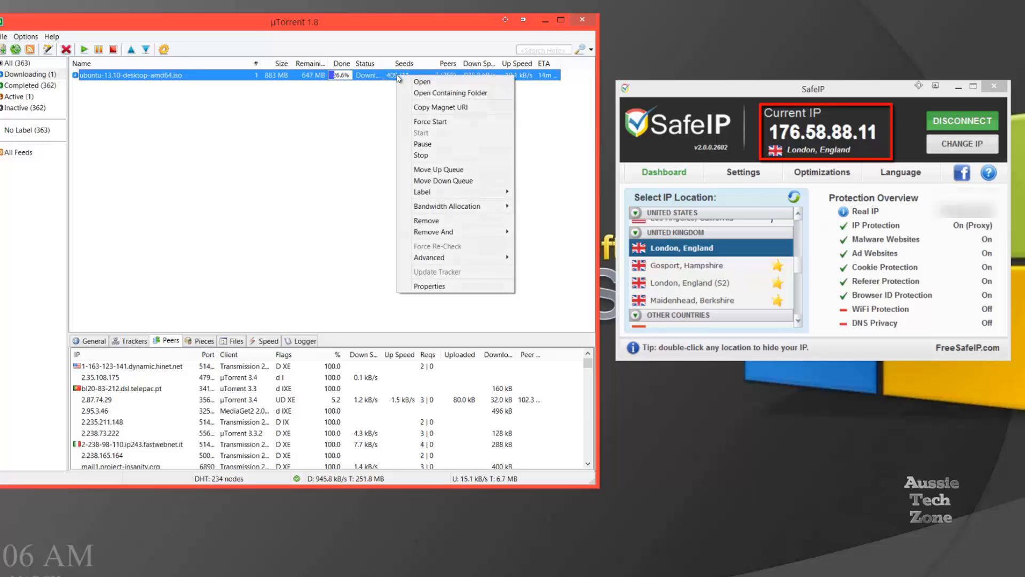
- Stop the ubuntu ISO torrent at about 26.6% while connected through London, England
{"action": "left_click", "coordinate": [421, 154]}
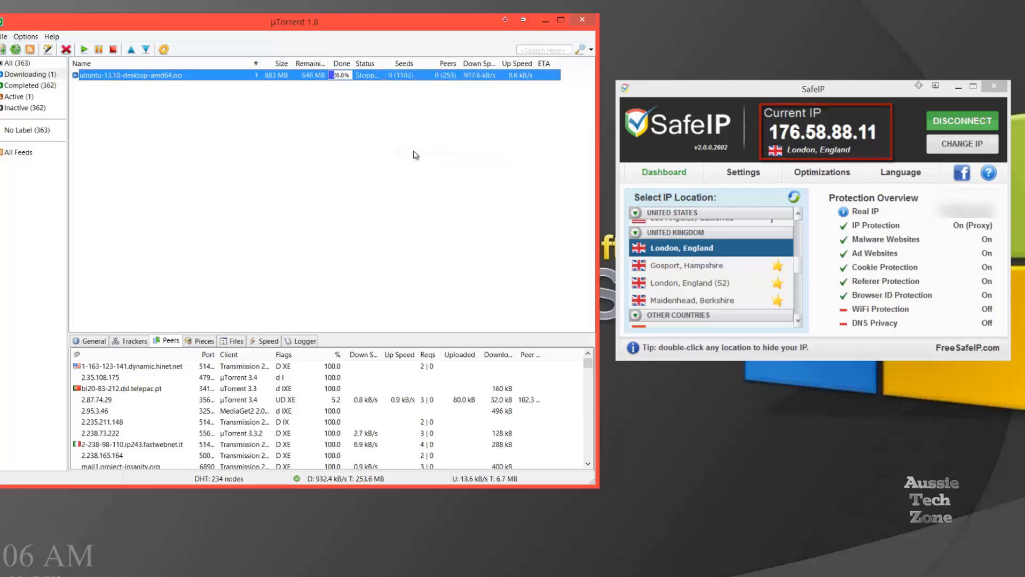